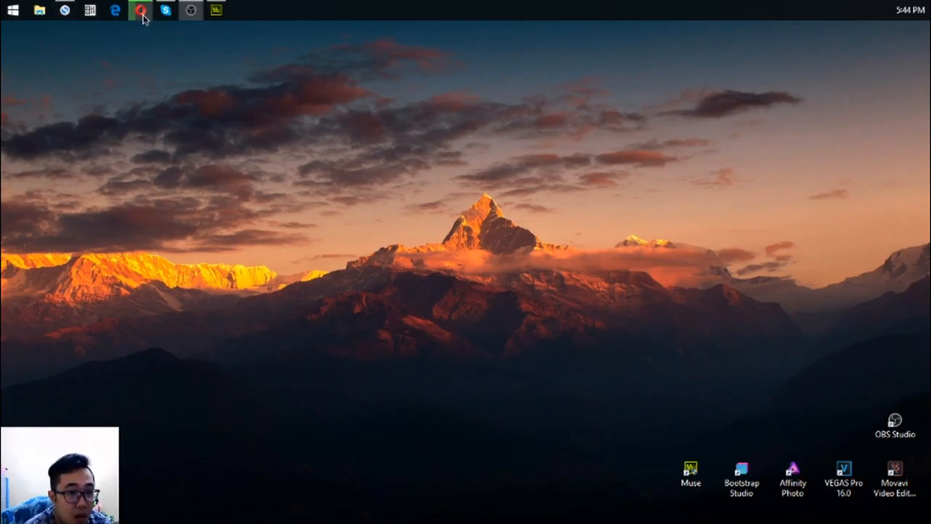
{"action": "mouse_move", "coordinate": [141, 10]}
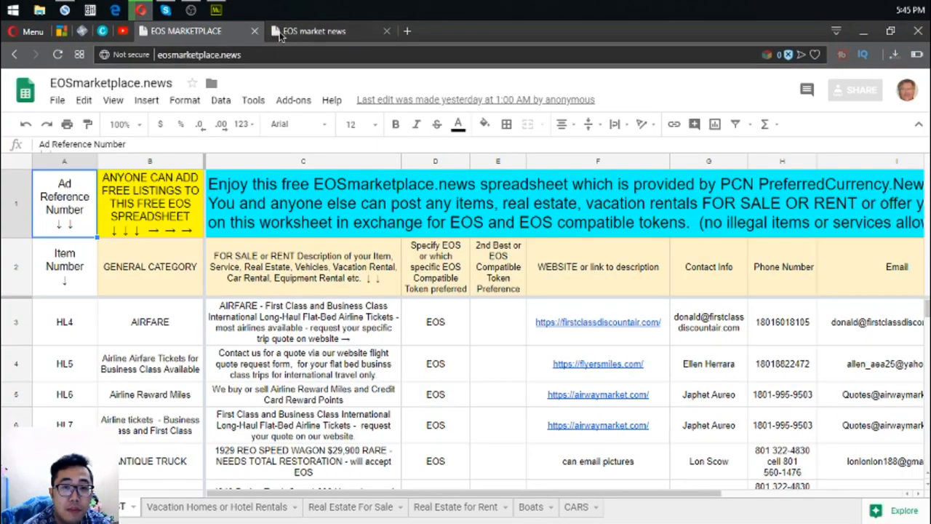
{"action": "mouse_move", "coordinate": [386, 32]}
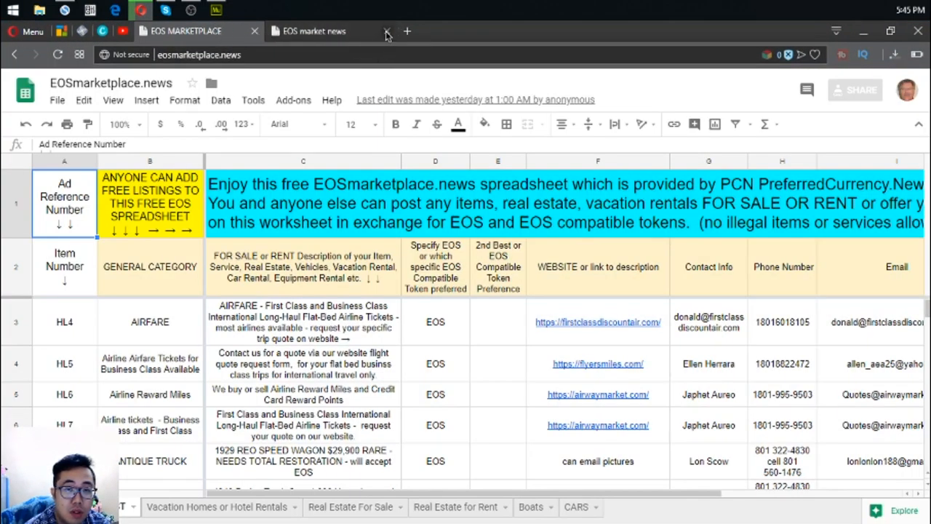
Step: Close the extra 'EOS market news' page, leaving the EOSmarketplace.news listings sheet open
{"action": "left_click", "coordinate": [387, 31]}
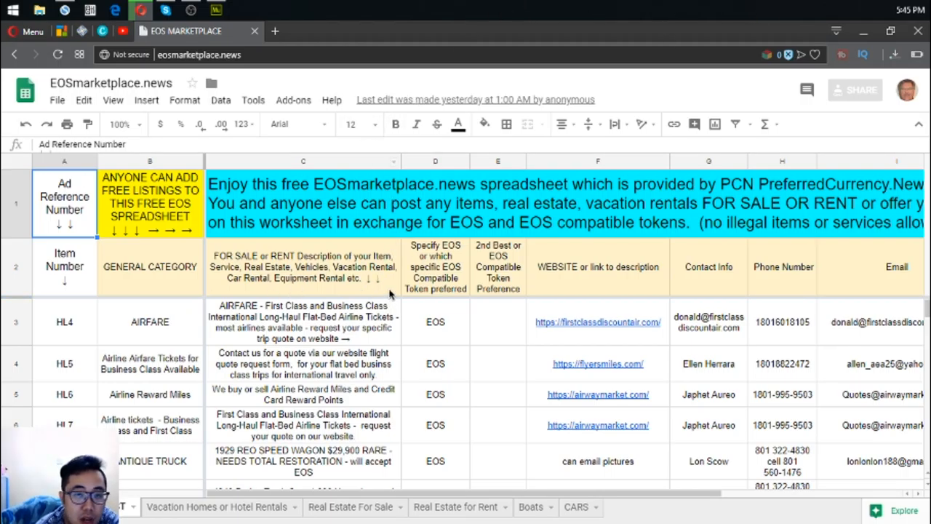
{"action": "mouse_move", "coordinate": [521, 225]}
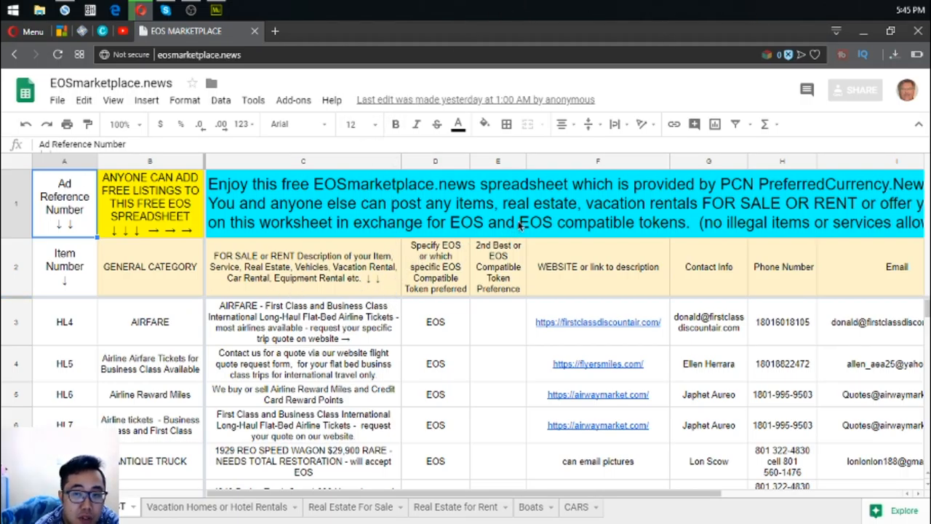
{"action": "mouse_move", "coordinate": [439, 487]}
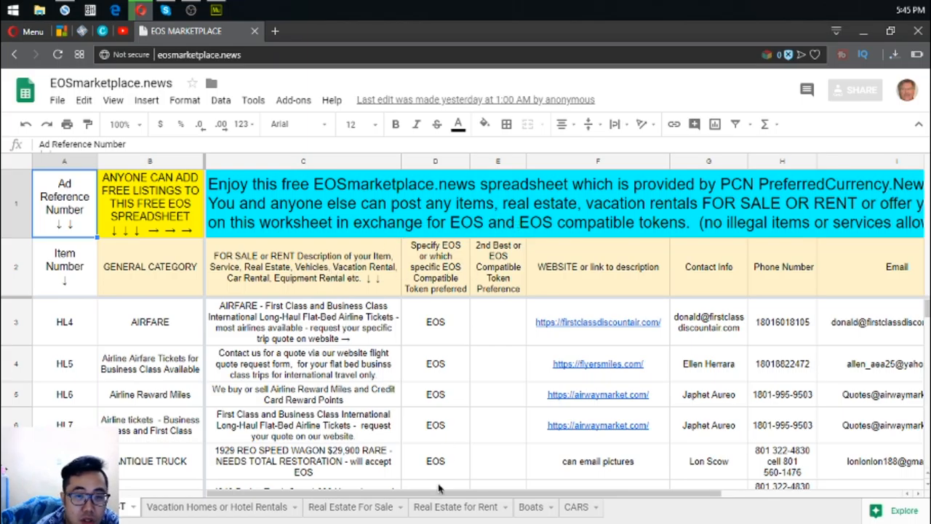
{"action": "mouse_move", "coordinate": [427, 500]}
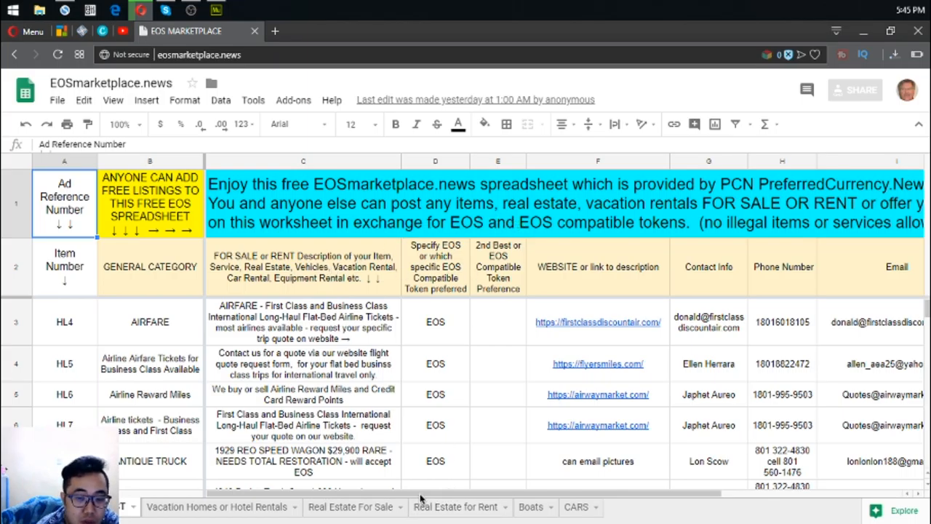
Step: Inspect the first AIRFARE listing's category and description, then open firstclassdiscountair.com in a new tab
{"action": "scroll", "scroll_direction": "right", "scroll_amount": 3}
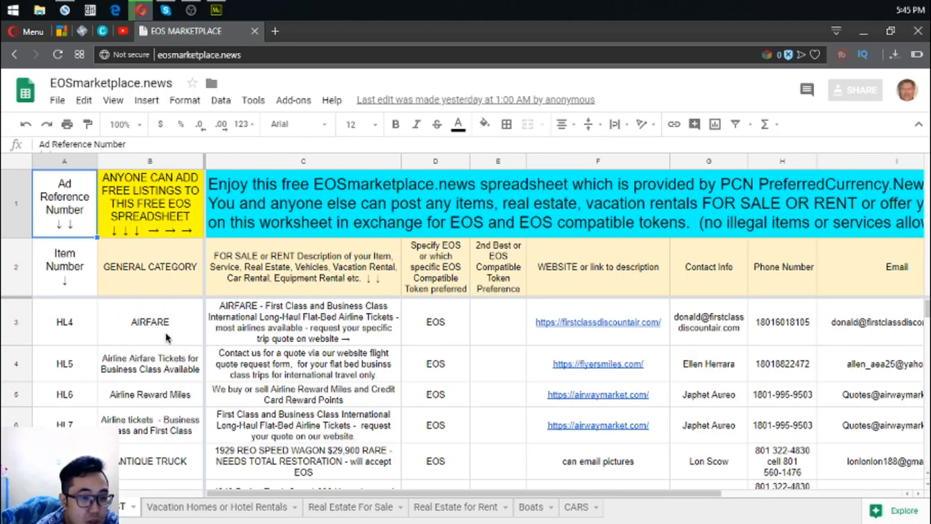
{"action": "left_click", "coordinate": [150, 322]}
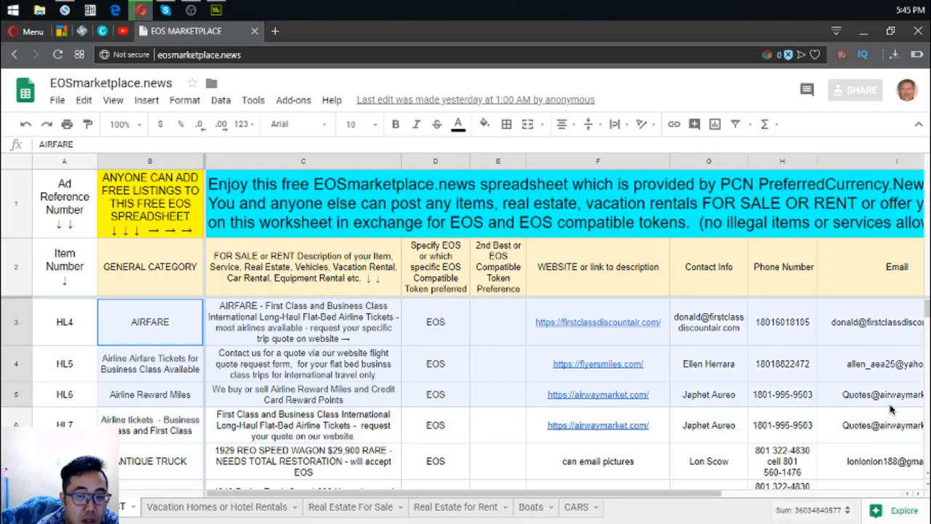
{"action": "scroll", "scroll_direction": "right", "scroll_amount": 3}
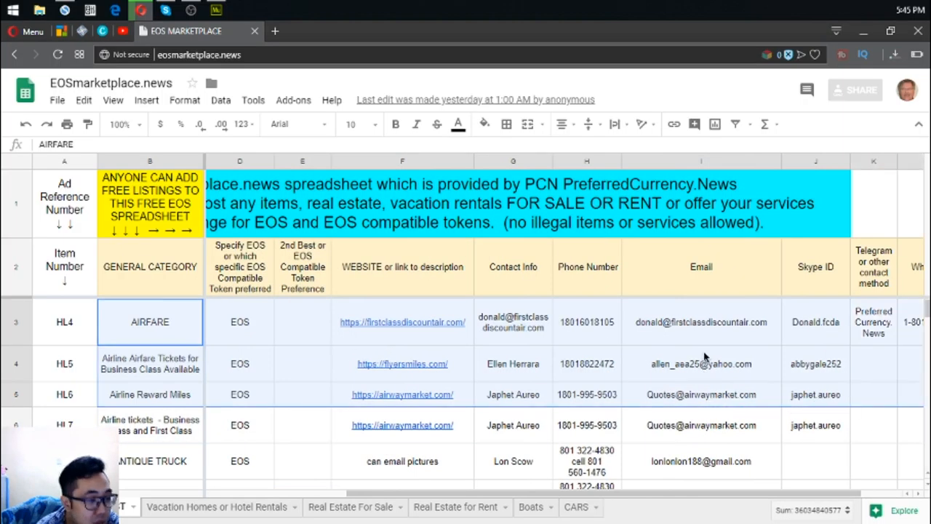
{"action": "left_click", "coordinate": [873, 321]}
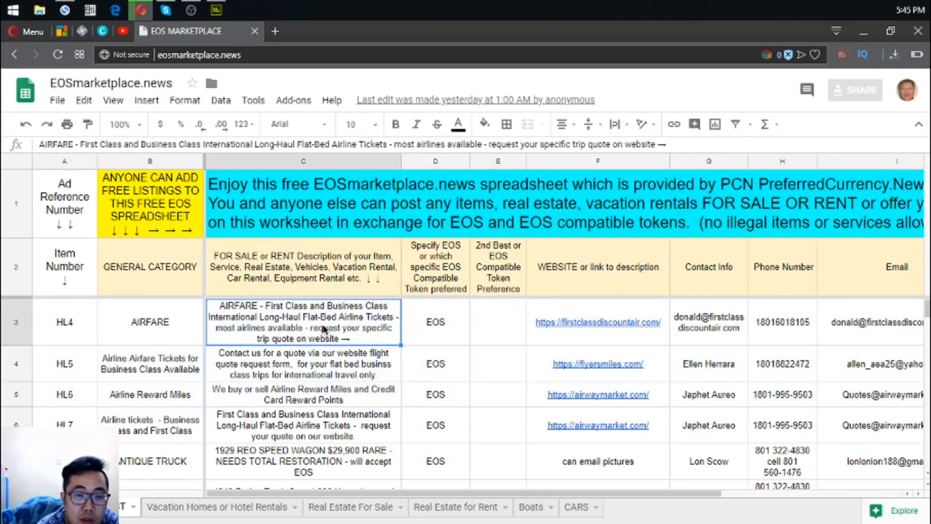
{"action": "left_click", "coordinate": [596, 322]}
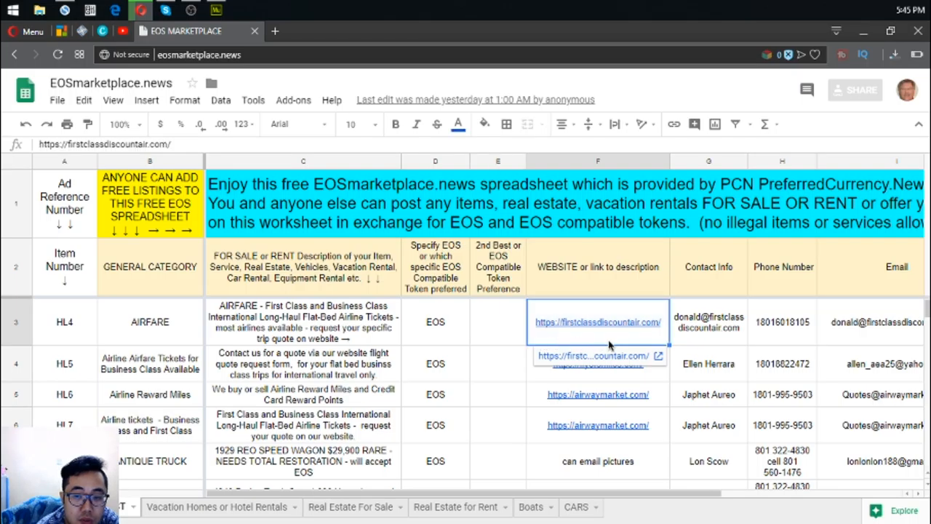
{"action": "left_click", "coordinate": [274, 31]}
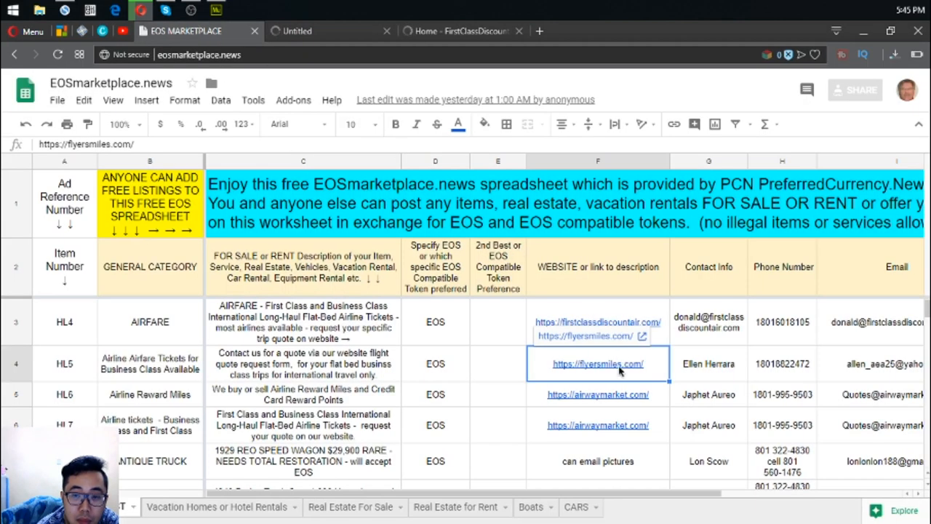
Step: Open flyersmiles.com and view the Flyer Smiles and Airway Market sites in their tabs
{"action": "left_click", "coordinate": [596, 364]}
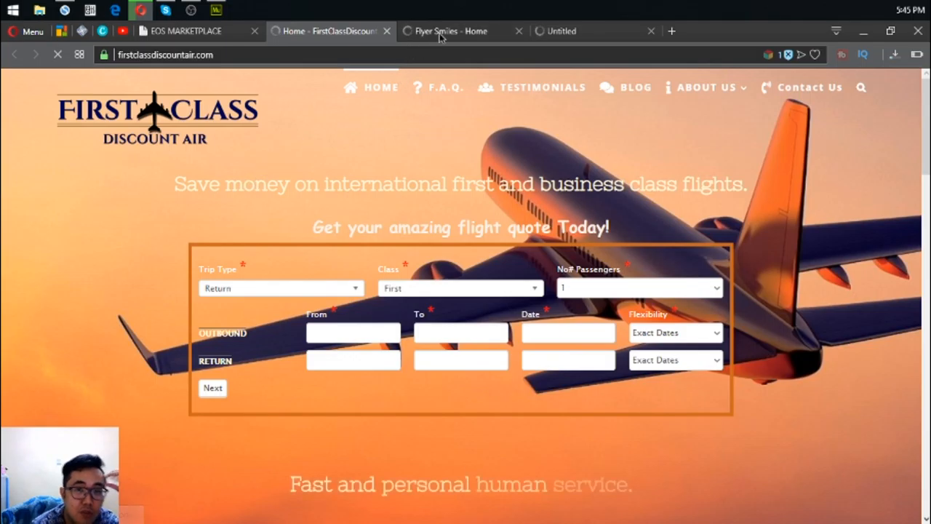
{"action": "left_click", "coordinate": [451, 30]}
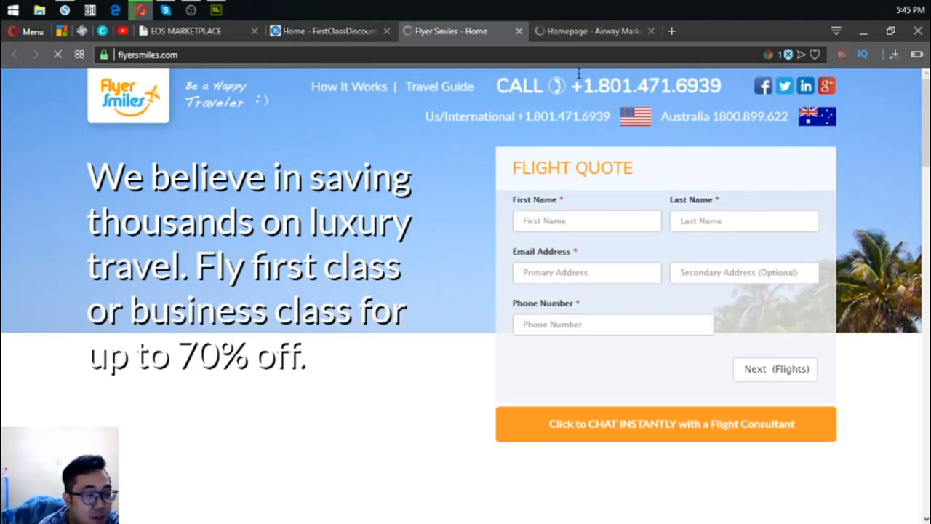
{"action": "left_click", "coordinate": [590, 31]}
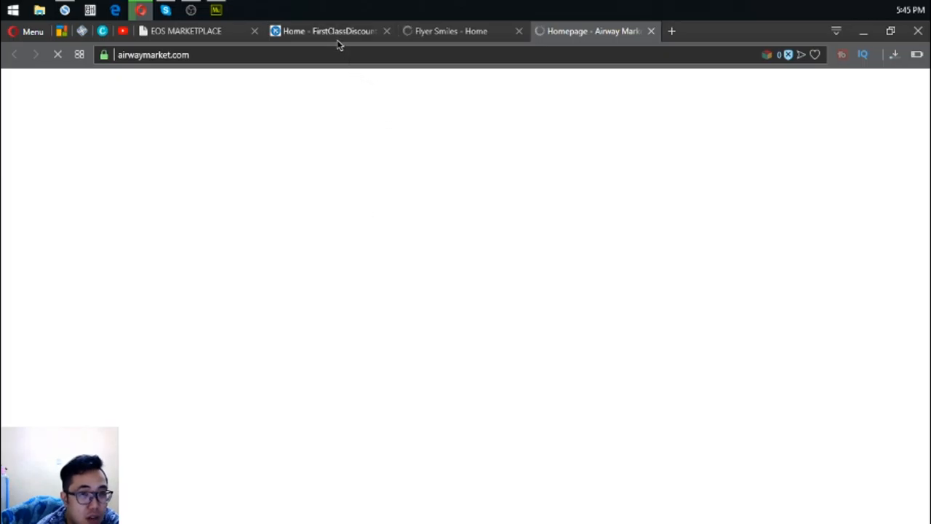
Step: View the First Class Discount Air site from the listings sheet and return to the spreadsheet
{"action": "left_click", "coordinate": [186, 31]}
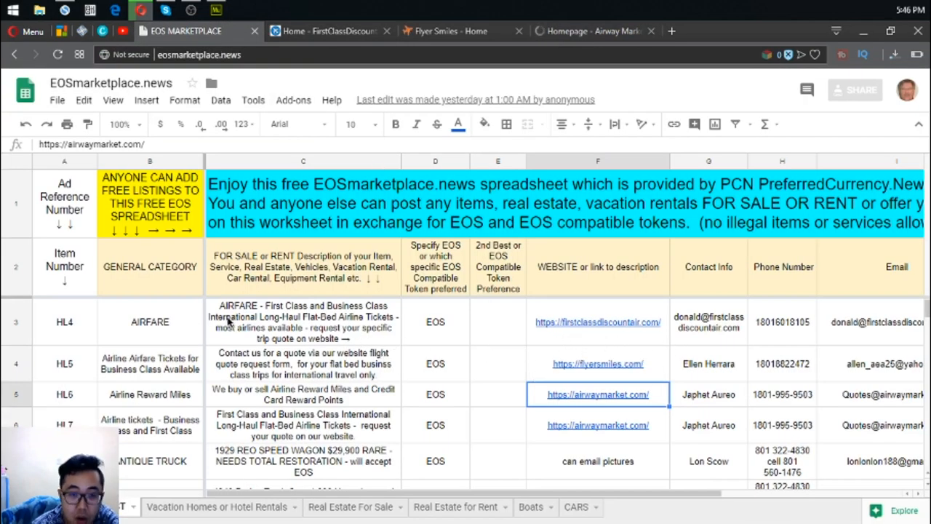
{"action": "left_click", "coordinate": [150, 322]}
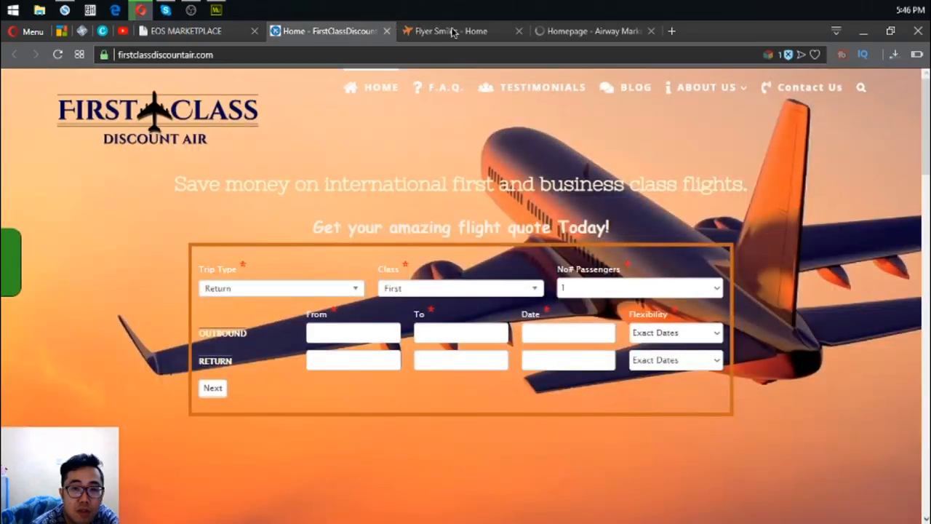
{"action": "left_click", "coordinate": [186, 31]}
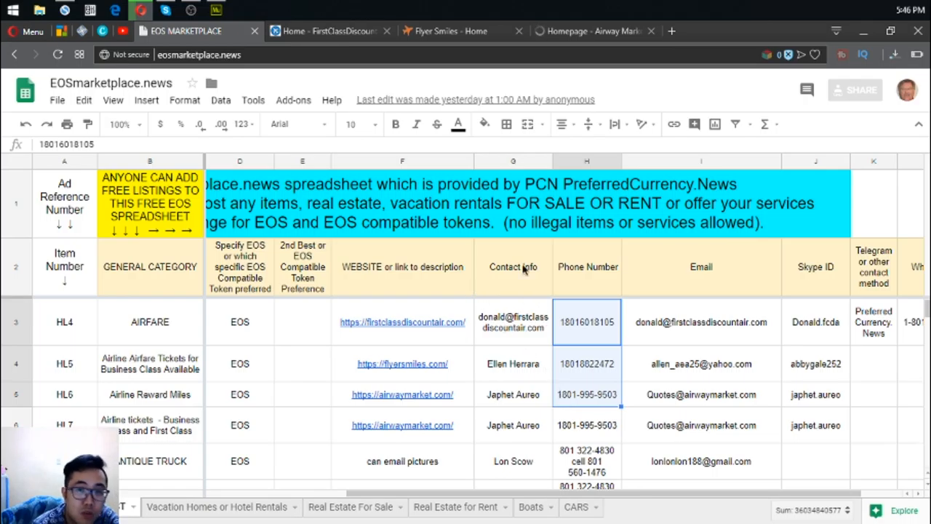
{"action": "left_click", "coordinate": [443, 31]}
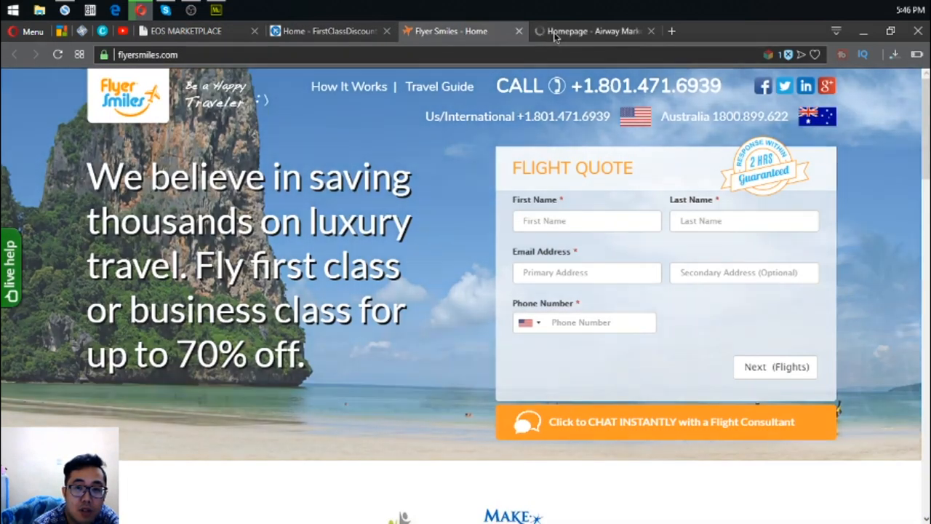
{"action": "left_click", "coordinate": [328, 30]}
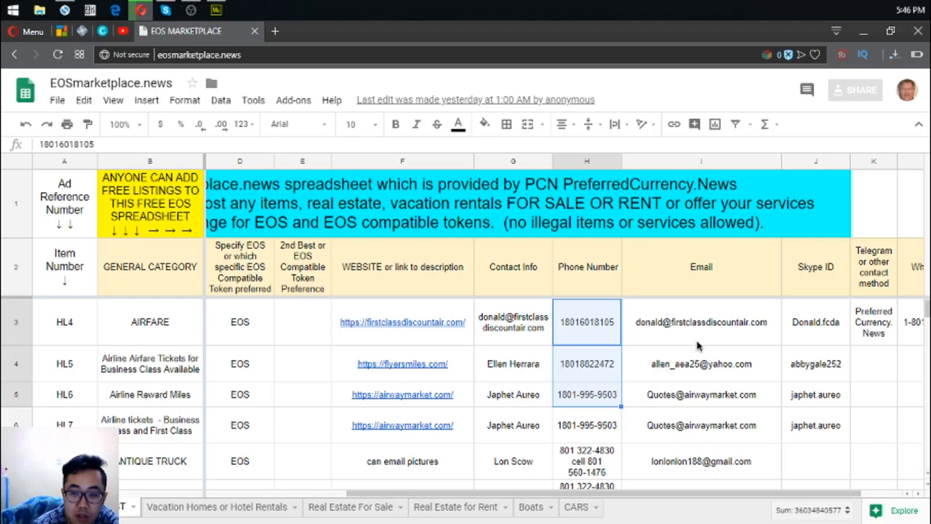
{"action": "left_click", "coordinate": [701, 322]}
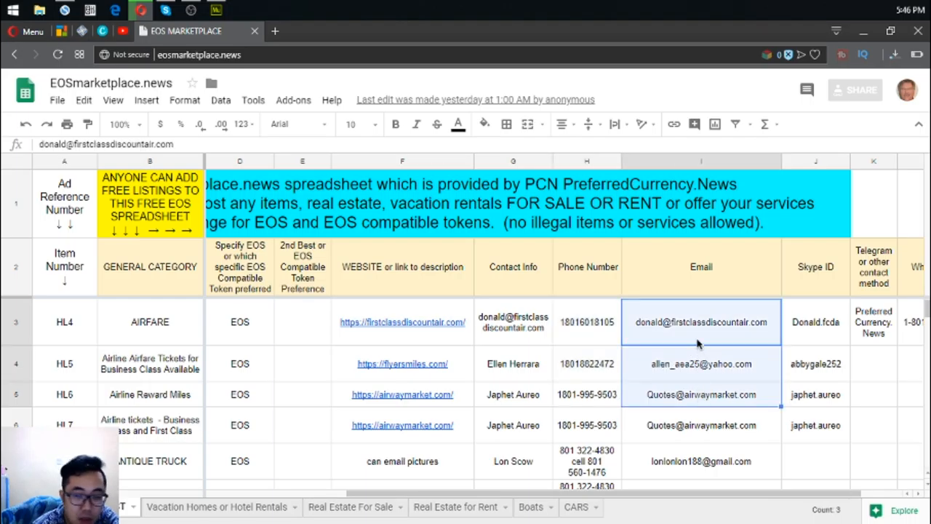
{"action": "mouse_move", "coordinate": [817, 341]}
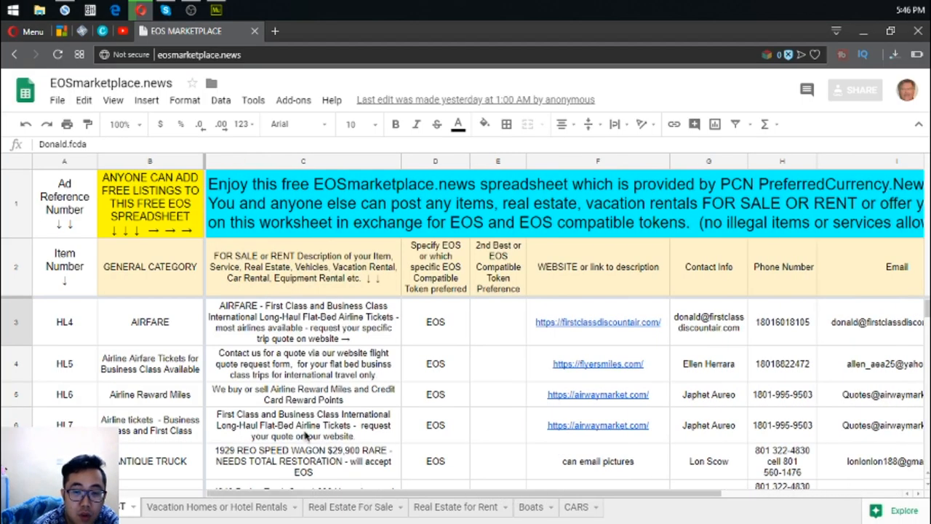
{"action": "scroll", "scroll_direction": "down", "scroll_amount": 3}
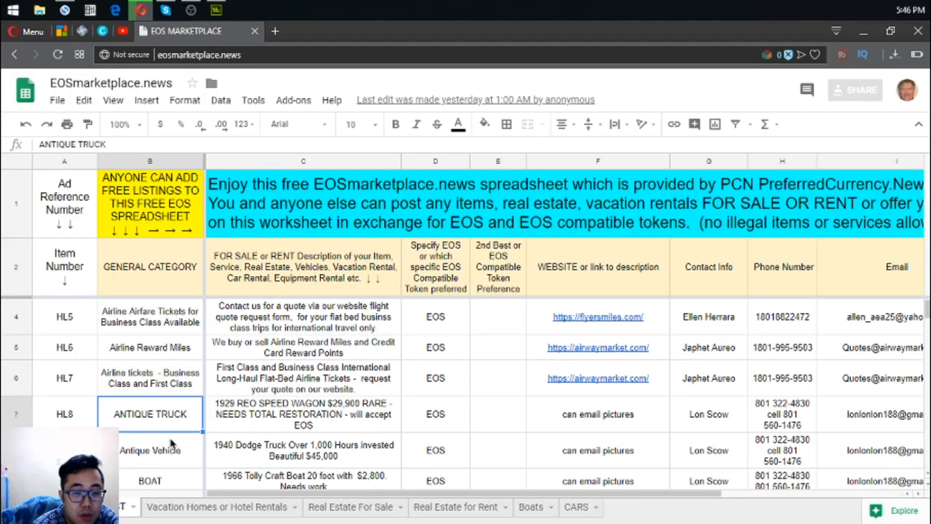
{"action": "mouse_move", "coordinate": [183, 434]}
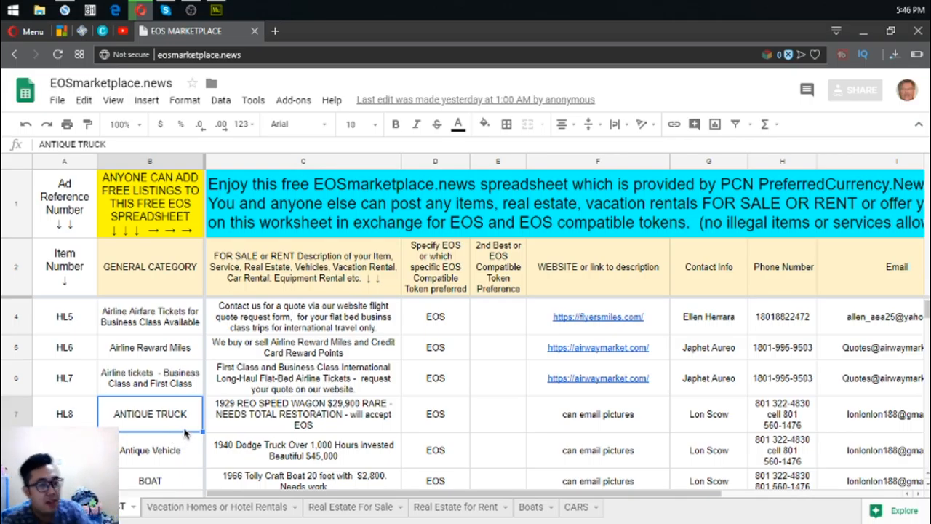
{"action": "mouse_move", "coordinate": [261, 390]}
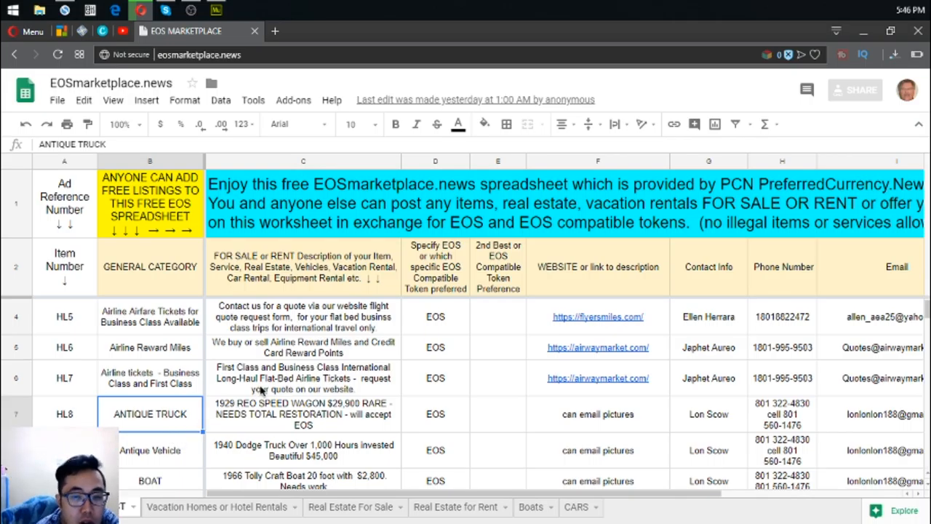
{"action": "left_click", "coordinate": [303, 413]}
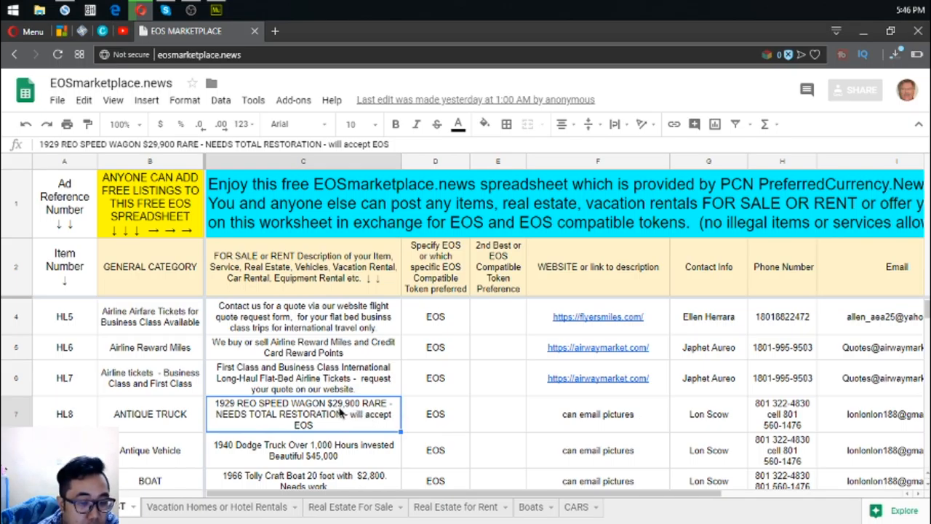
{"action": "scroll", "scroll_direction": "down", "scroll_amount": 3}
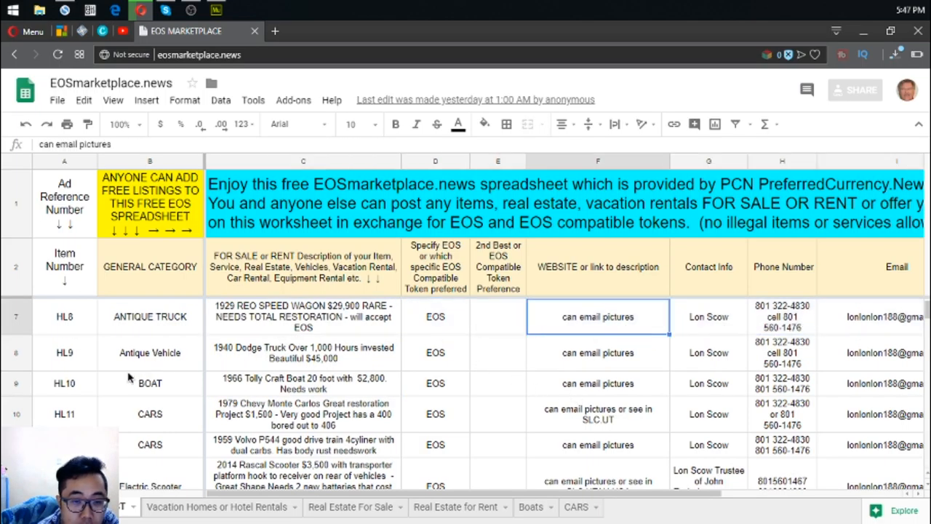
{"action": "left_click", "coordinate": [150, 352]}
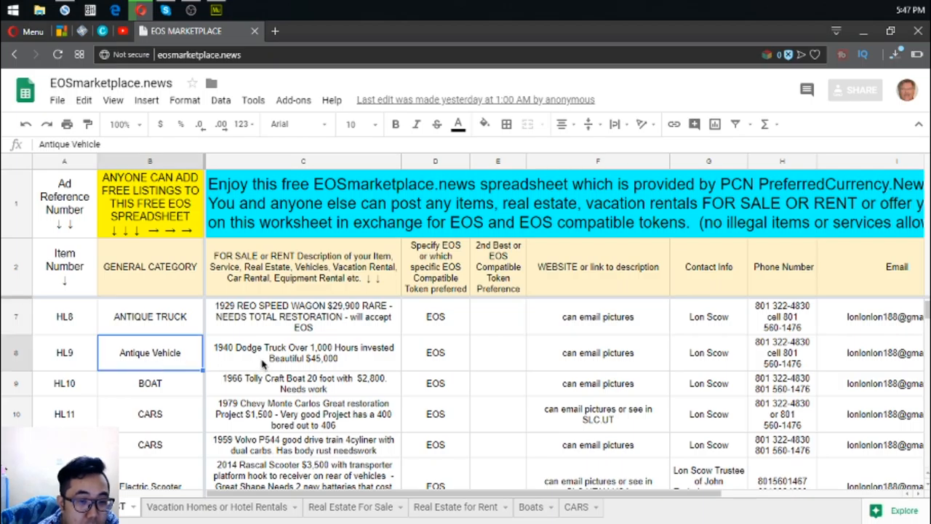
{"action": "left_click", "coordinate": [302, 352]}
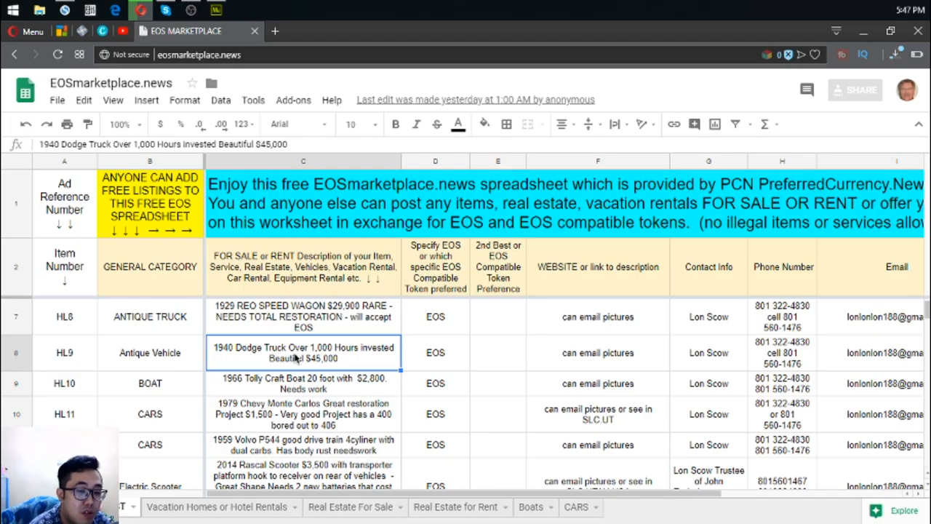
{"action": "mouse_move", "coordinate": [419, 334]}
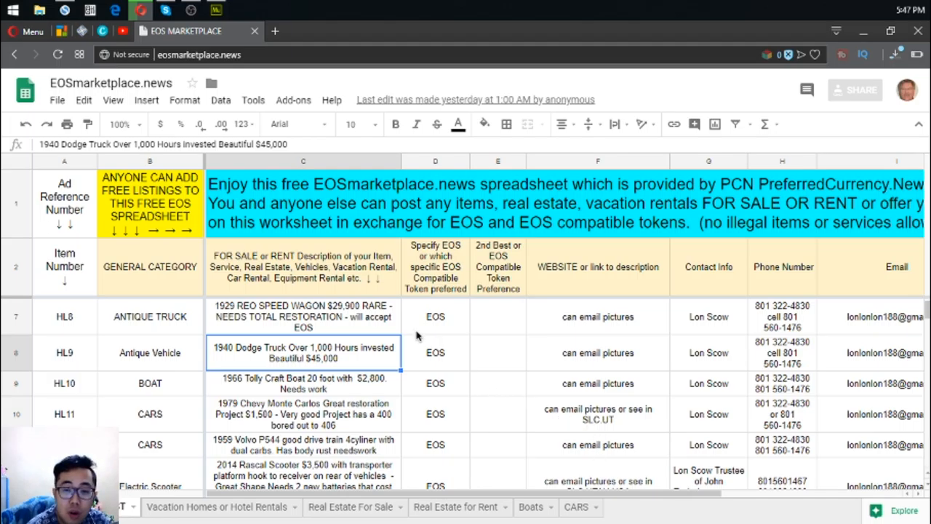
{"action": "left_click", "coordinate": [435, 315]}
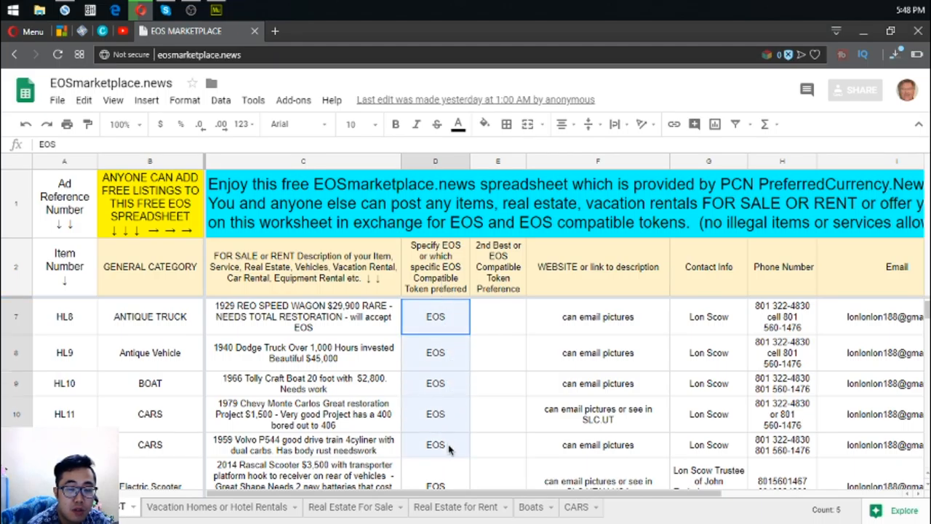
{"action": "left_click", "coordinate": [596, 413]}
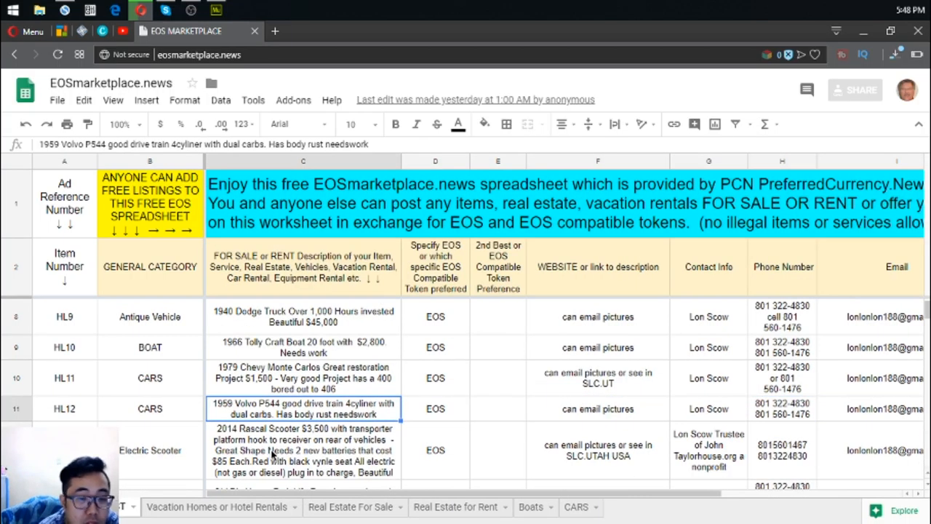
{"action": "scroll", "scroll_direction": "down", "scroll_amount": 3}
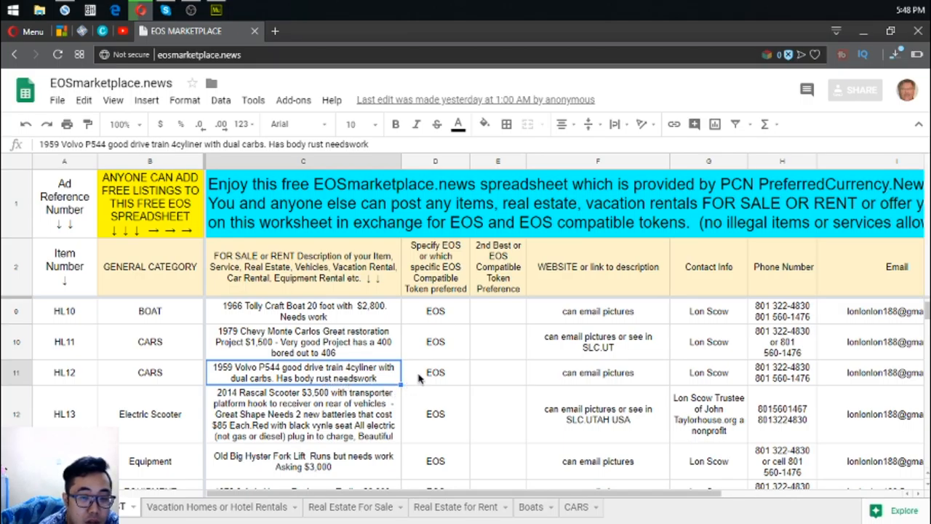
{"action": "mouse_move", "coordinate": [423, 375]}
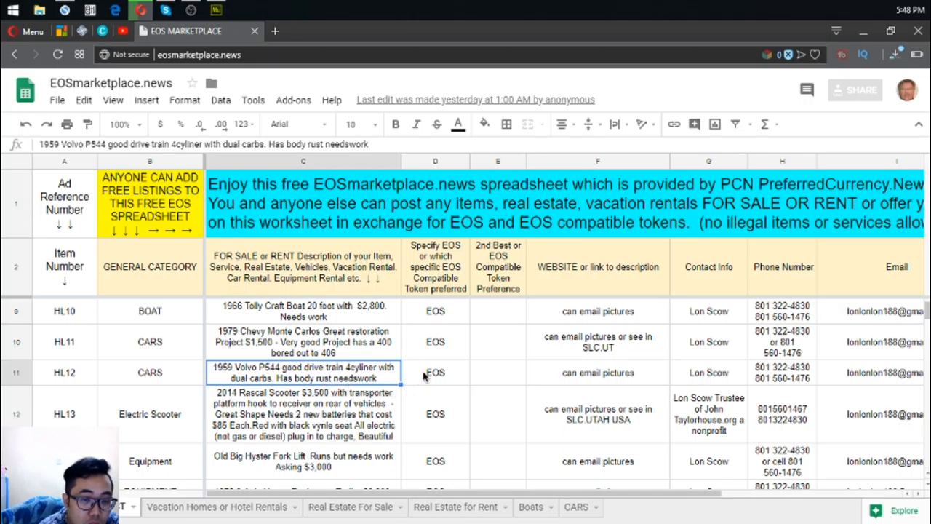
{"action": "mouse_move", "coordinate": [375, 381]}
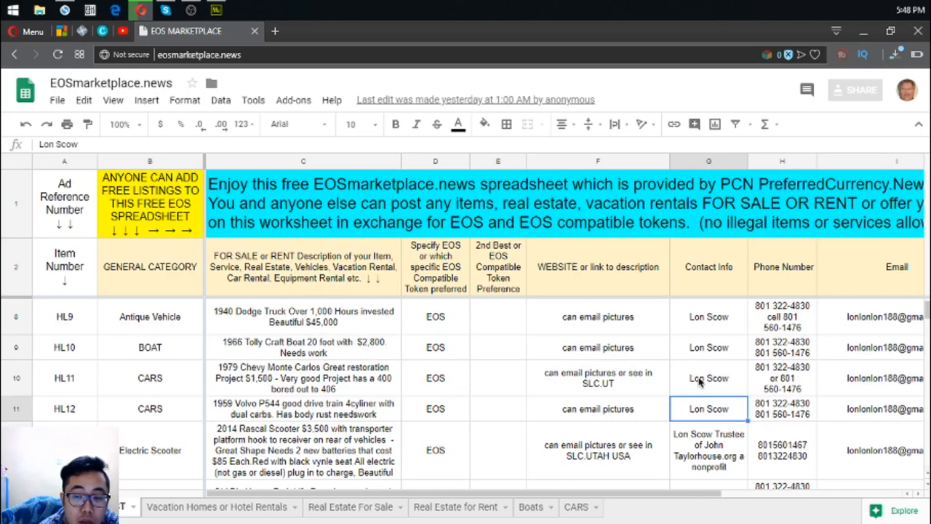
{"action": "scroll", "scroll_direction": "down", "scroll_amount": 3}
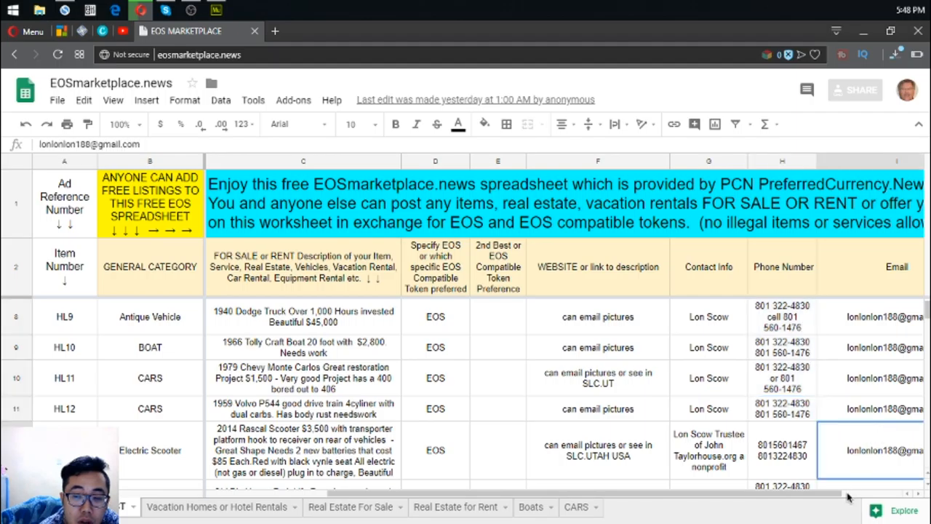
{"action": "scroll", "scroll_direction": "right", "scroll_amount": 3}
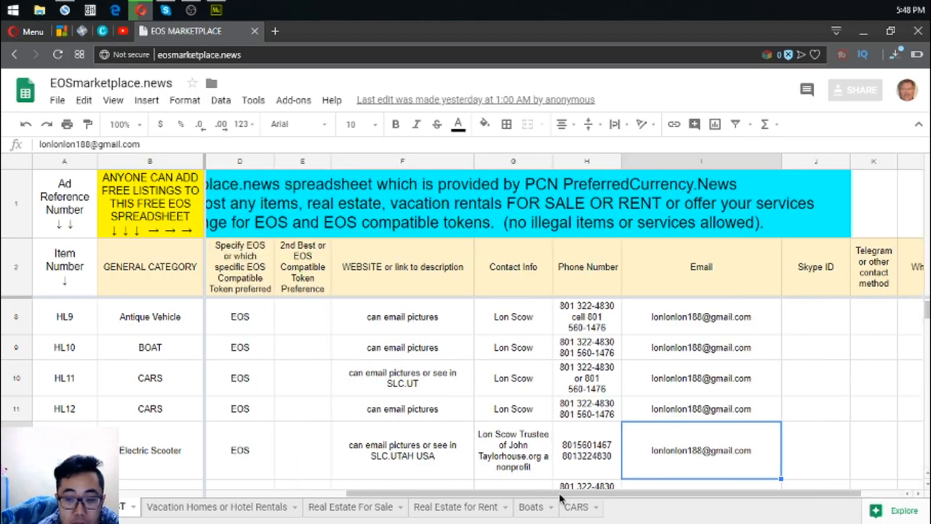
{"action": "scroll", "scroll_direction": "left", "scroll_amount": 3}
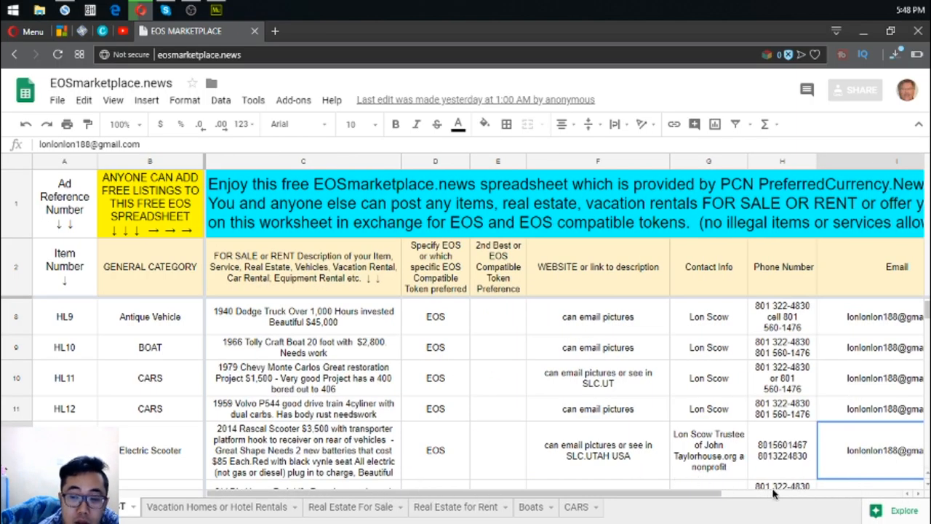
{"action": "scroll", "scroll_direction": "down", "scroll_amount": 3}
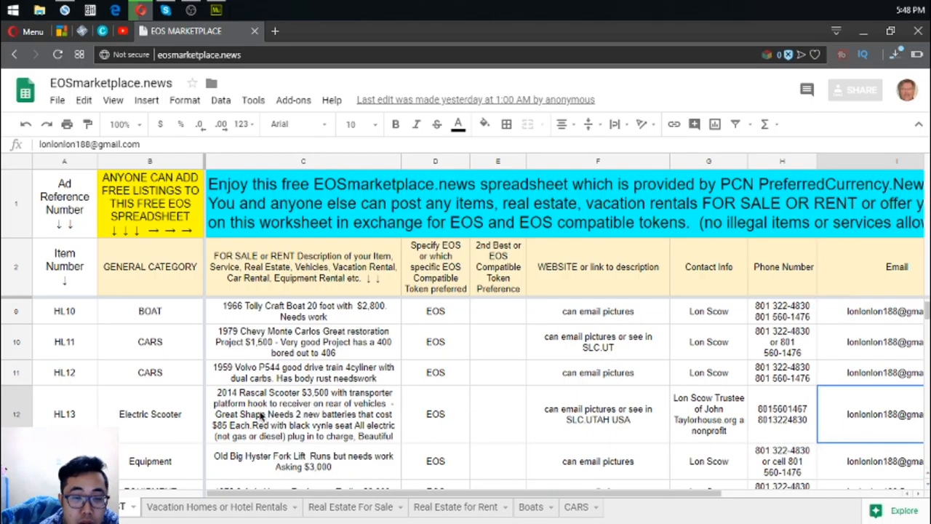
{"action": "left_click", "coordinate": [302, 413]}
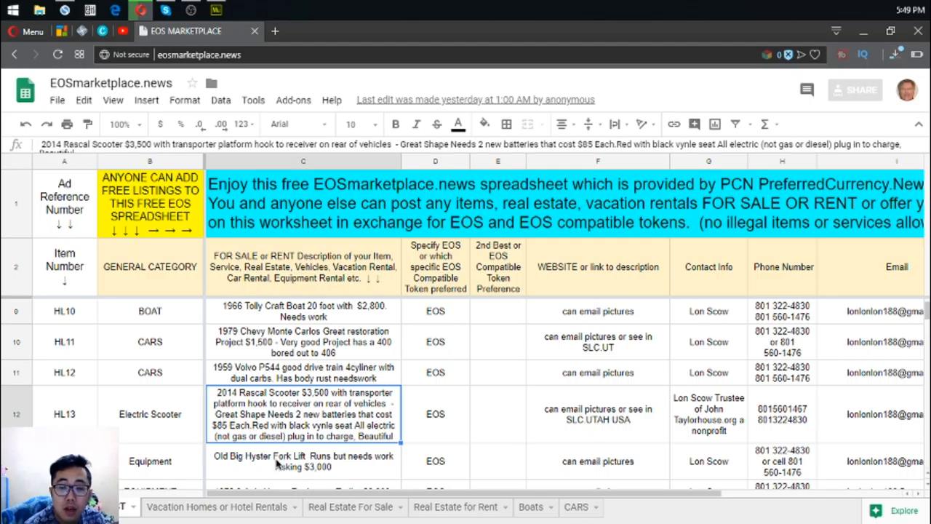
{"action": "scroll", "scroll_direction": "down", "scroll_amount": 3}
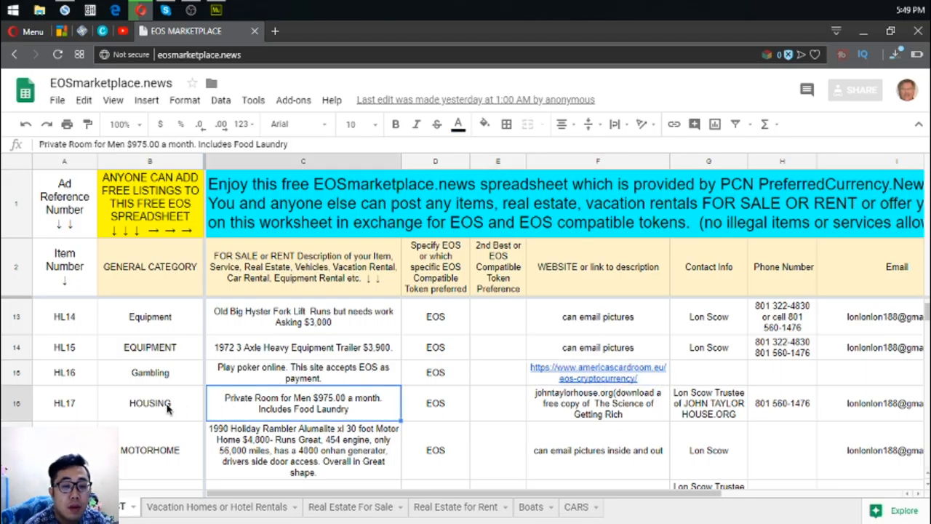
{"action": "mouse_move", "coordinate": [255, 416]}
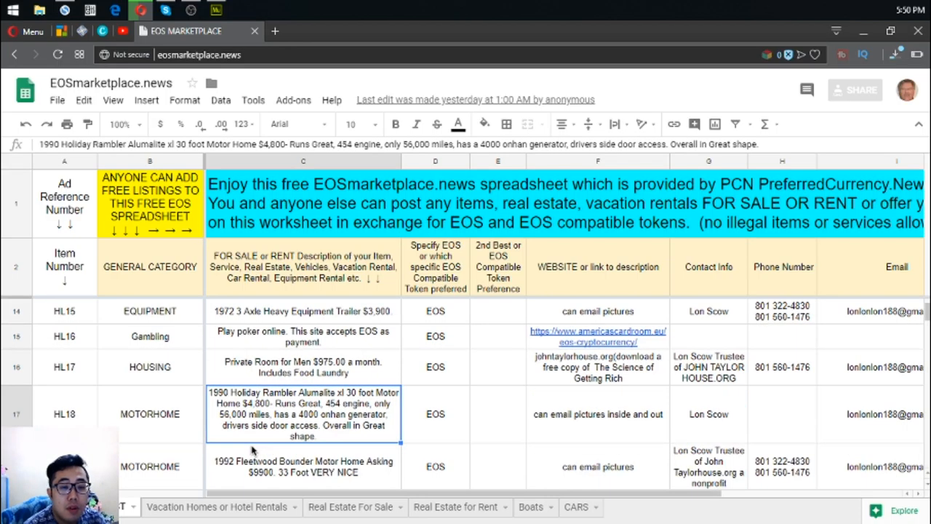
{"action": "scroll", "scroll_direction": "down", "scroll_amount": 3}
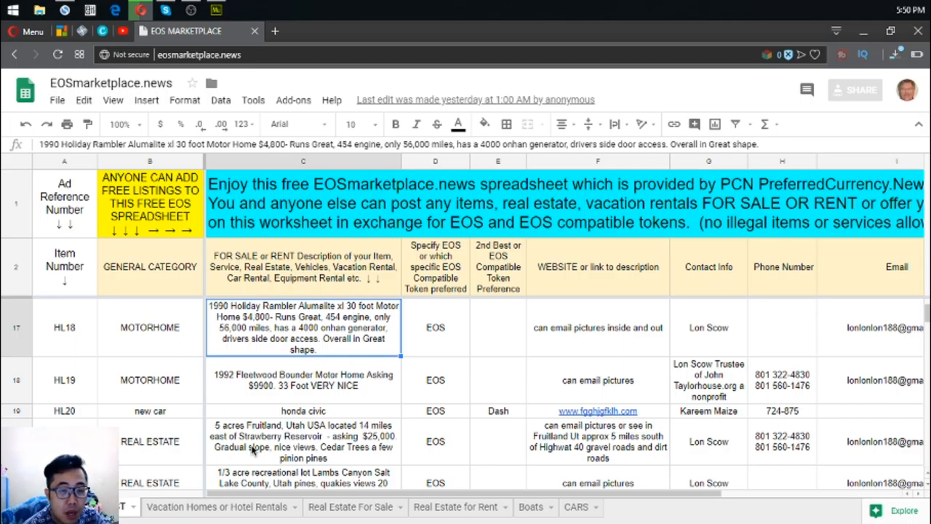
Step: Read the Fruitland acreage listing, then bring up the preferredcurrency.news link in the Subscriptions row
{"action": "left_click", "coordinate": [303, 440]}
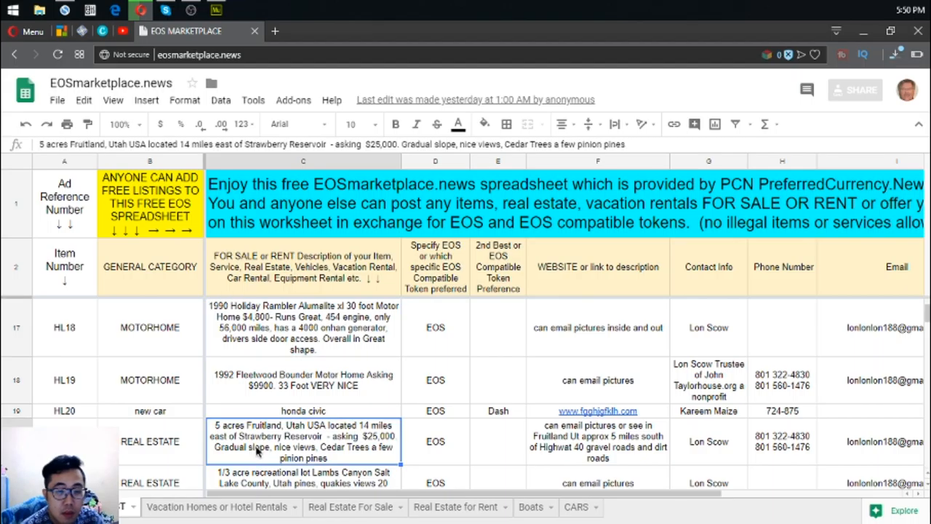
{"action": "scroll", "scroll_direction": "down", "scroll_amount": 3}
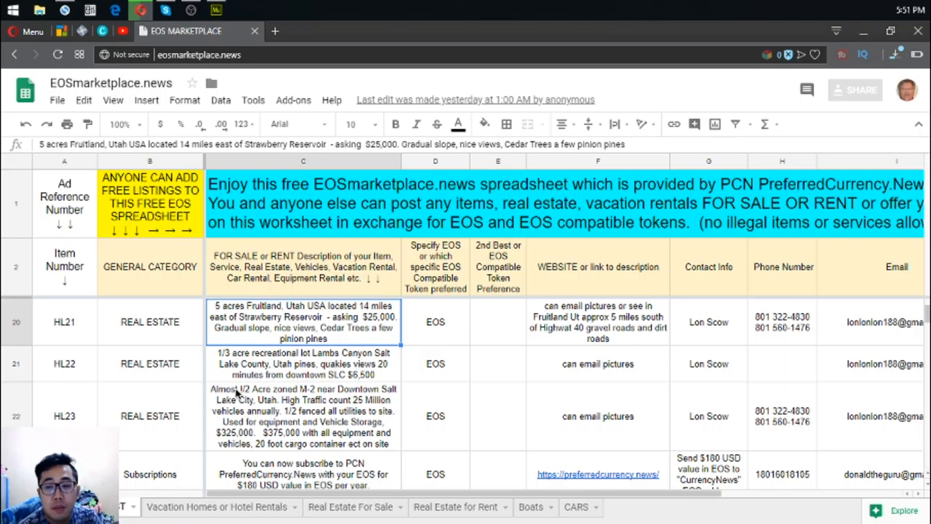
{"action": "mouse_move", "coordinate": [622, 393]}
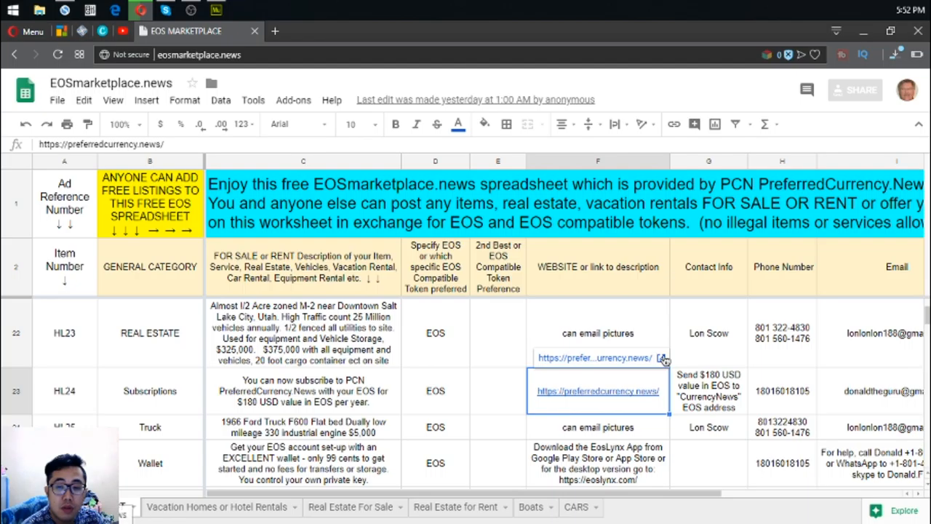
{"action": "left_click", "coordinate": [598, 390]}
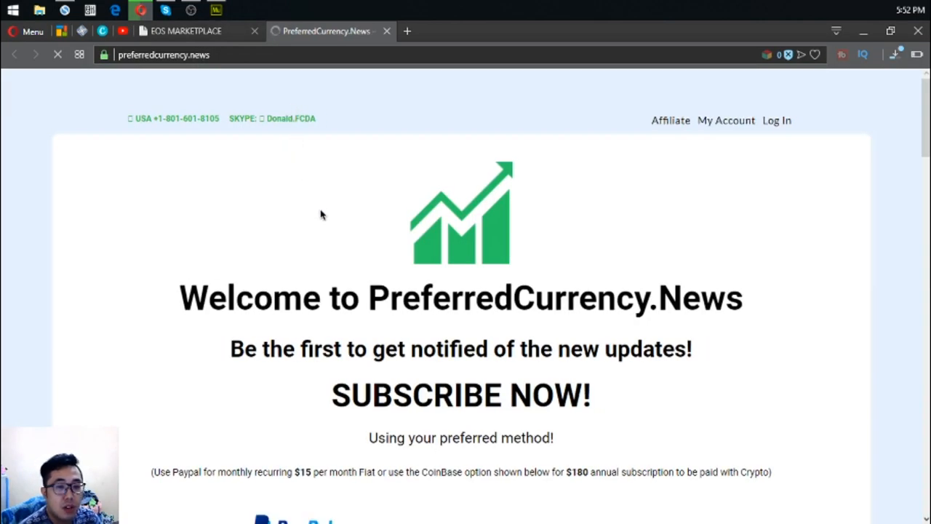
Step: Scroll through the PreferredCurrency.News home page to its Subscribe Now offer, then return to the spreadsheet
{"action": "scroll", "scroll_direction": "down", "scroll_amount": 3}
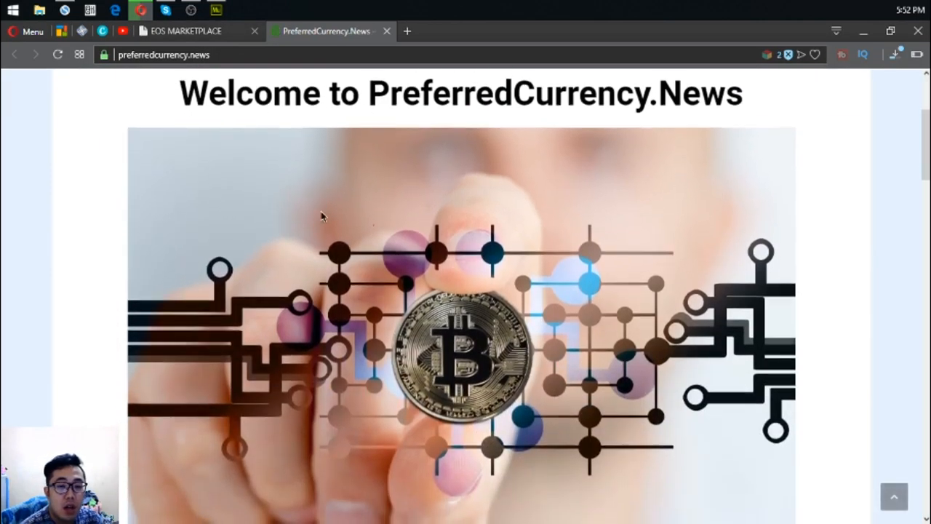
{"action": "scroll", "scroll_direction": "down", "scroll_amount": 3}
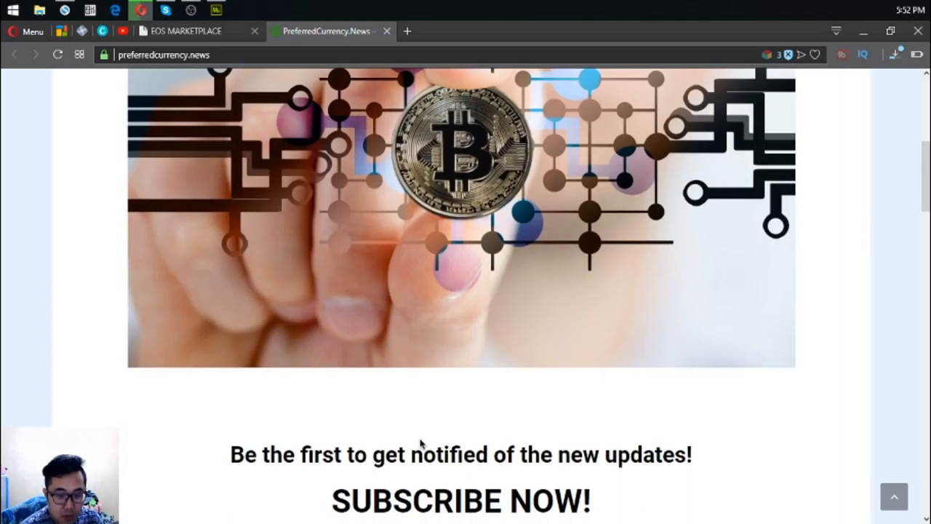
{"action": "scroll", "scroll_direction": "down", "scroll_amount": 3}
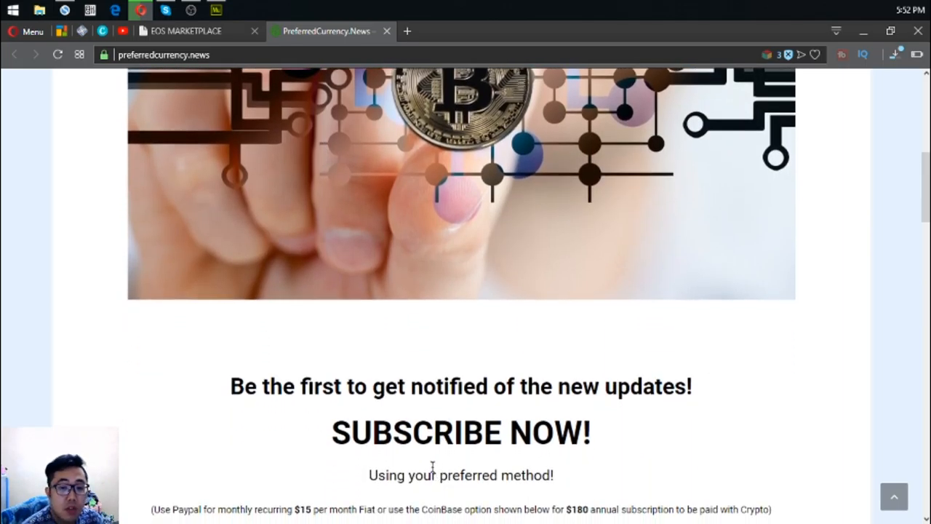
{"action": "mouse_move", "coordinate": [338, 413]}
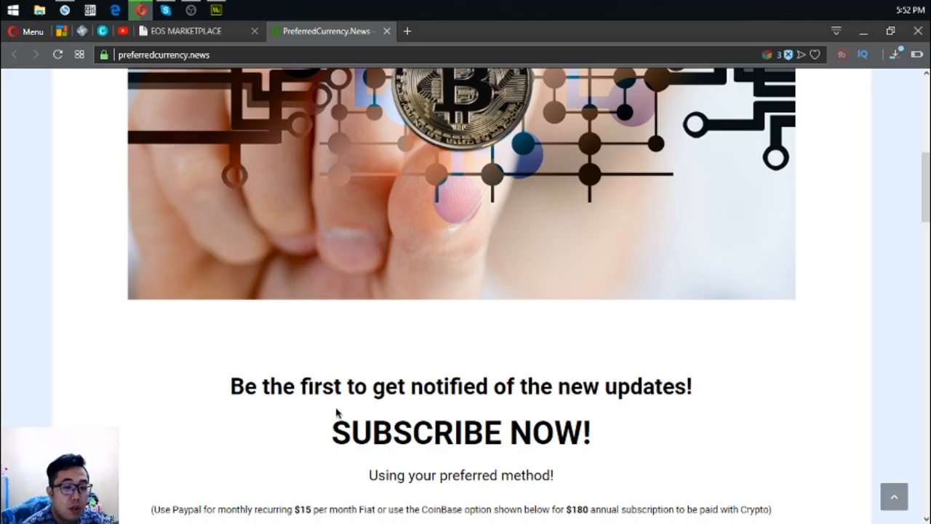
{"action": "scroll", "scroll_direction": "down", "scroll_amount": 3}
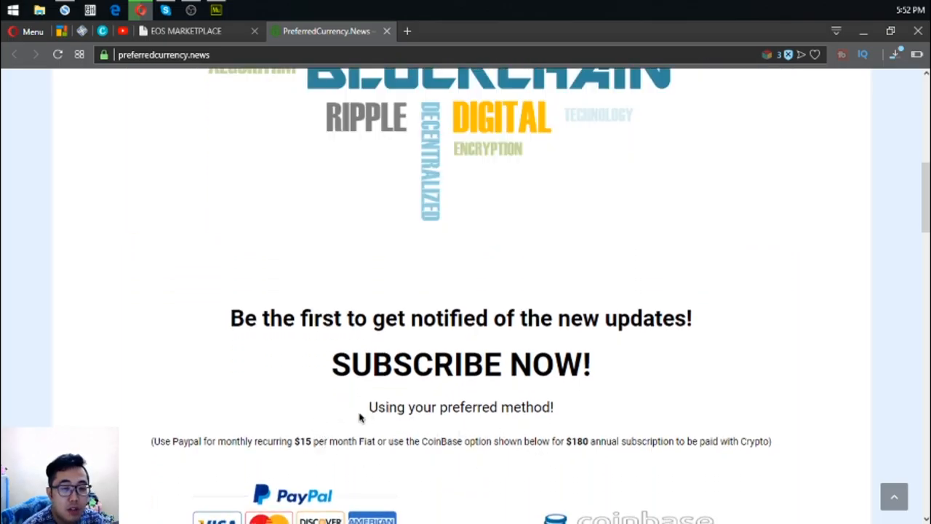
{"action": "mouse_move", "coordinate": [355, 419]}
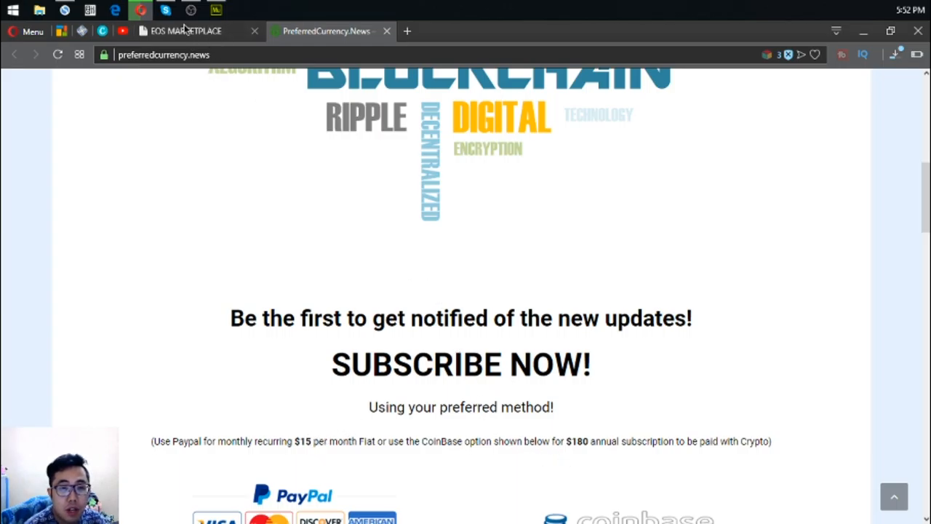
{"action": "left_click", "coordinate": [186, 30]}
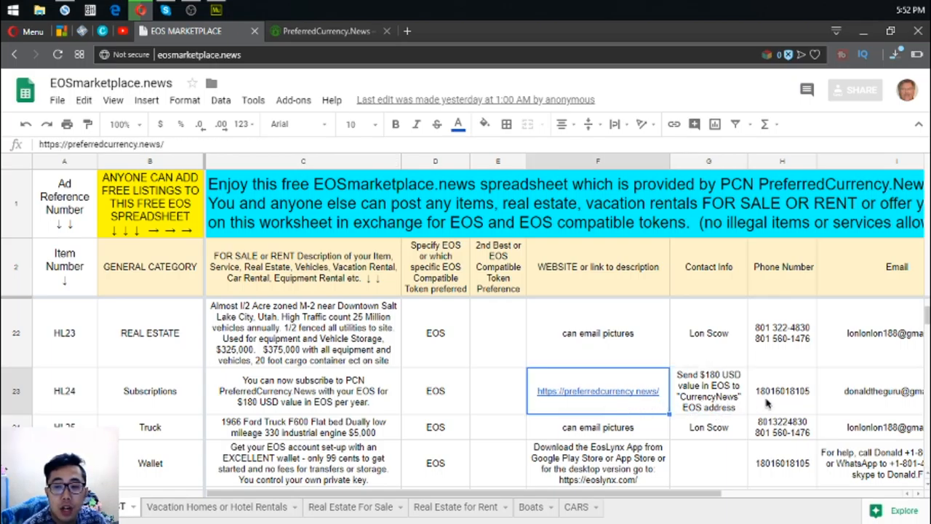
{"action": "left_click", "coordinate": [782, 390]}
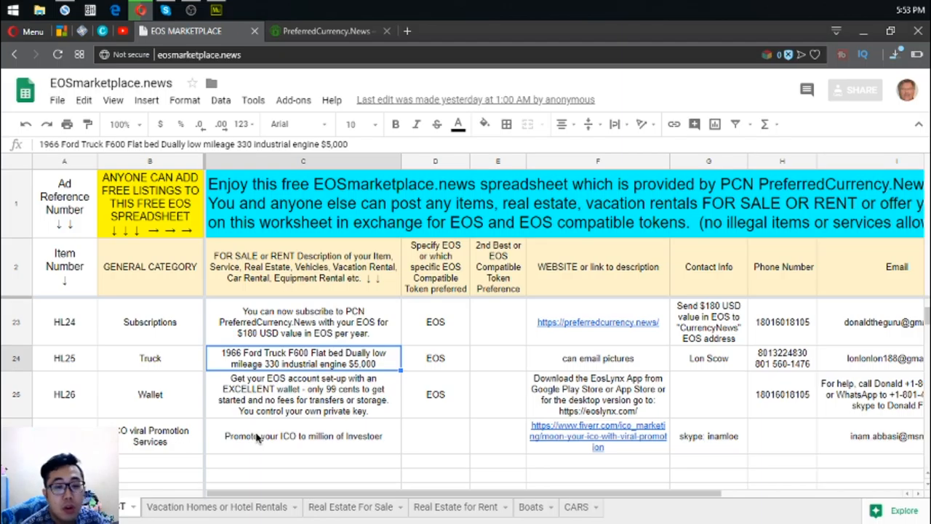
{"action": "mouse_move", "coordinate": [764, 486]}
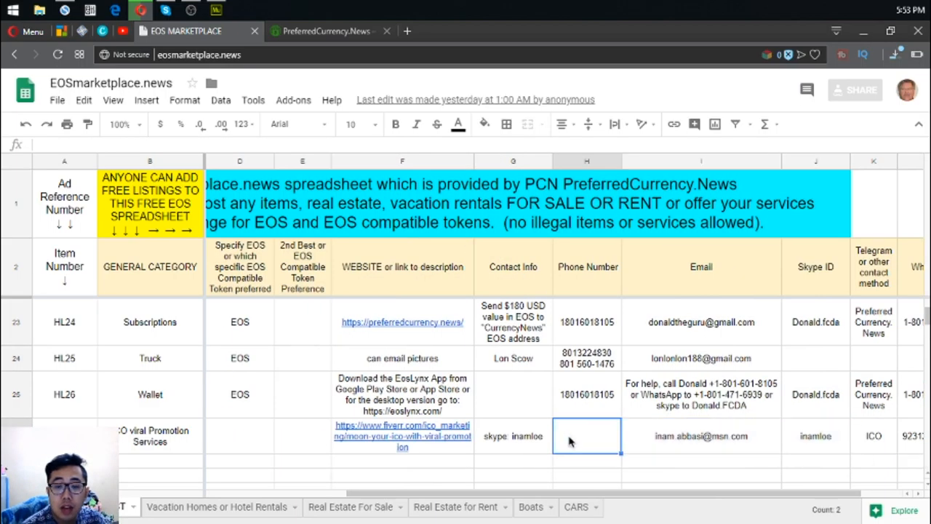
{"action": "mouse_move", "coordinate": [600, 457]}
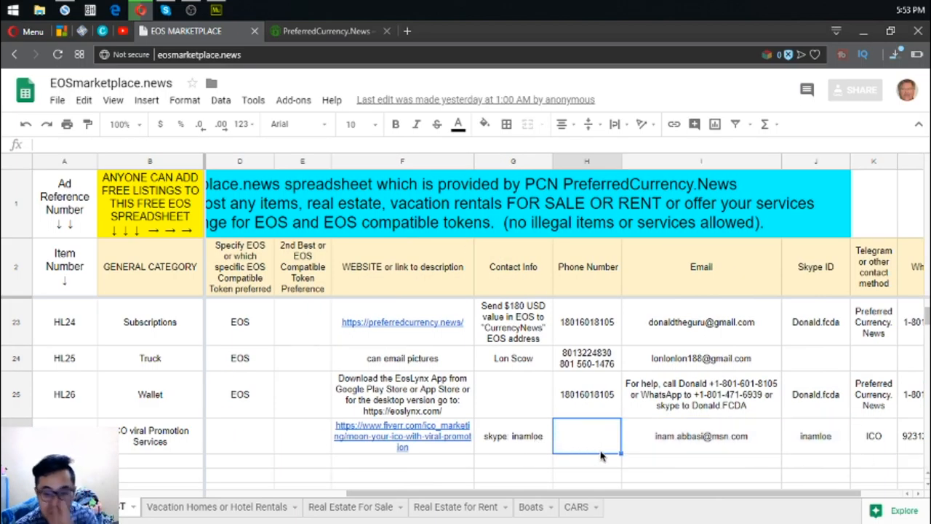
{"action": "left_click_drag", "start_coordinate": [586, 437], "coordinate": [873, 437]}
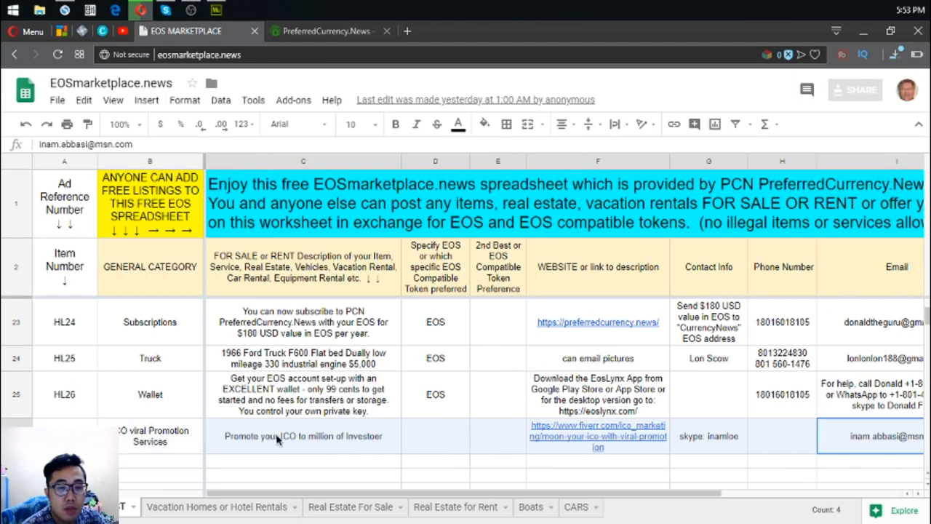
{"action": "left_click", "coordinate": [150, 465]}
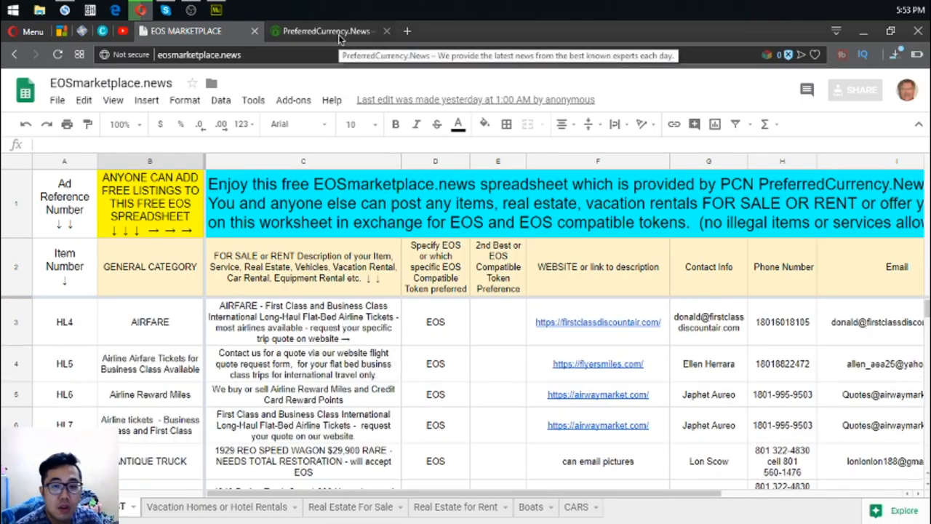
Step: View the PreferredCurrency.News Affiliate section and its registration form
{"action": "left_click", "coordinate": [326, 30]}
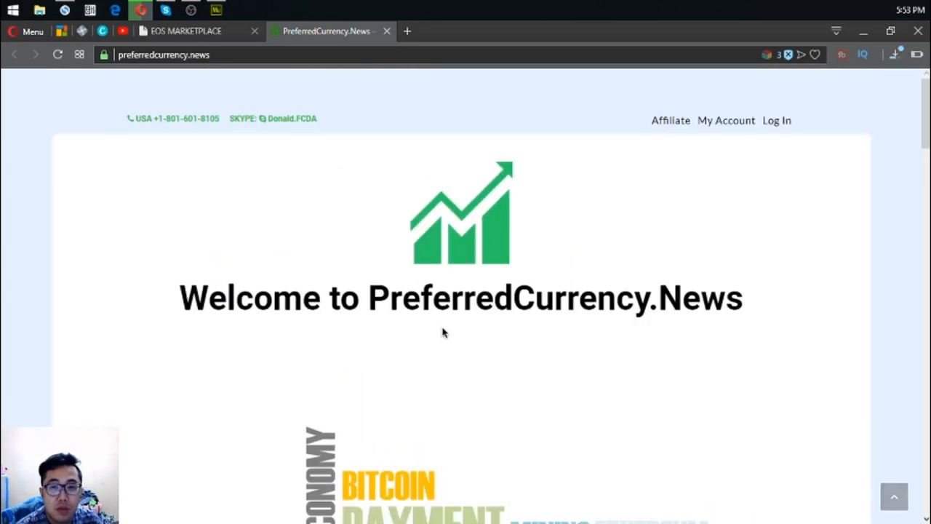
{"action": "mouse_move", "coordinate": [669, 119]}
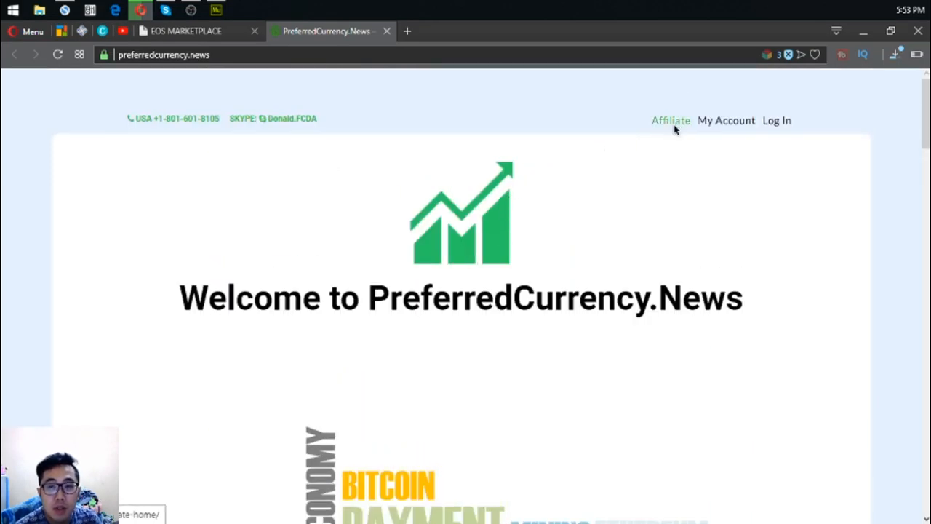
{"action": "left_click", "coordinate": [669, 119]}
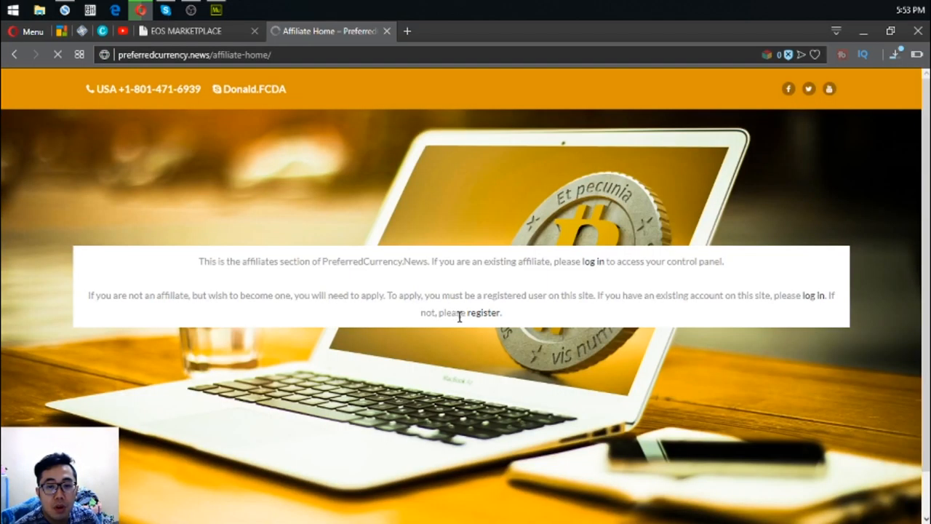
{"action": "mouse_move", "coordinate": [363, 390]}
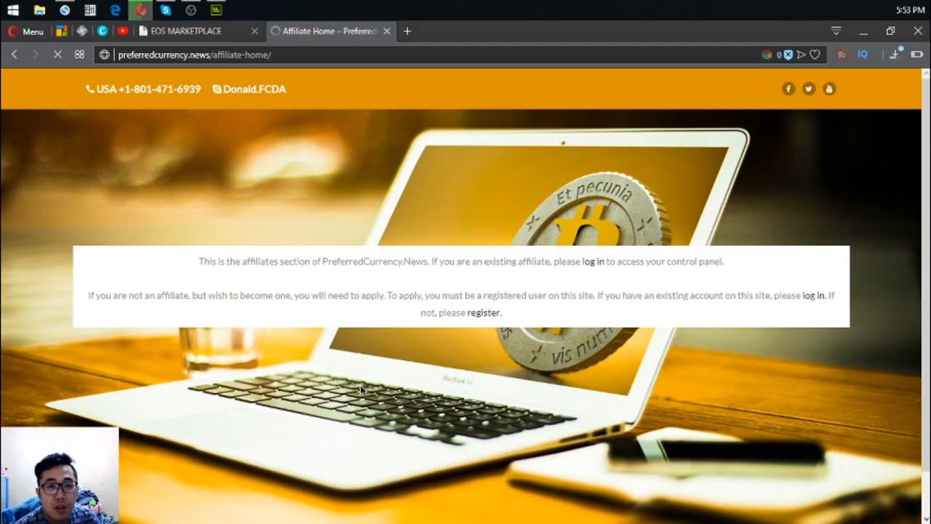
{"action": "mouse_move", "coordinate": [364, 320]}
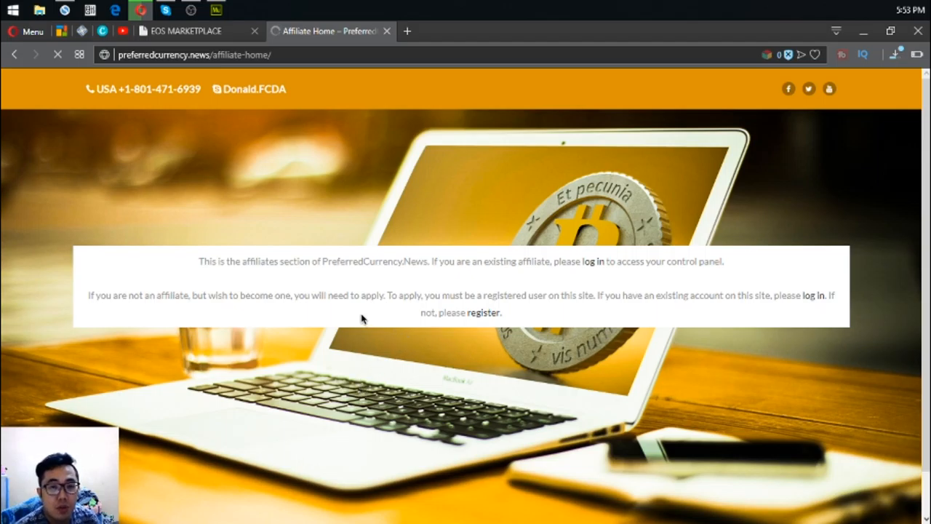
{"action": "left_click", "coordinate": [483, 312]}
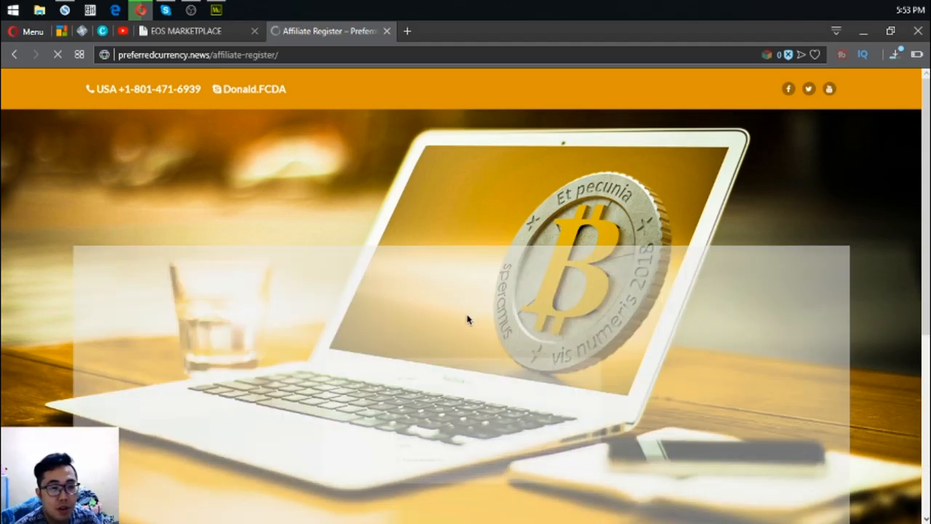
{"action": "scroll", "scroll_direction": "down", "scroll_amount": 3}
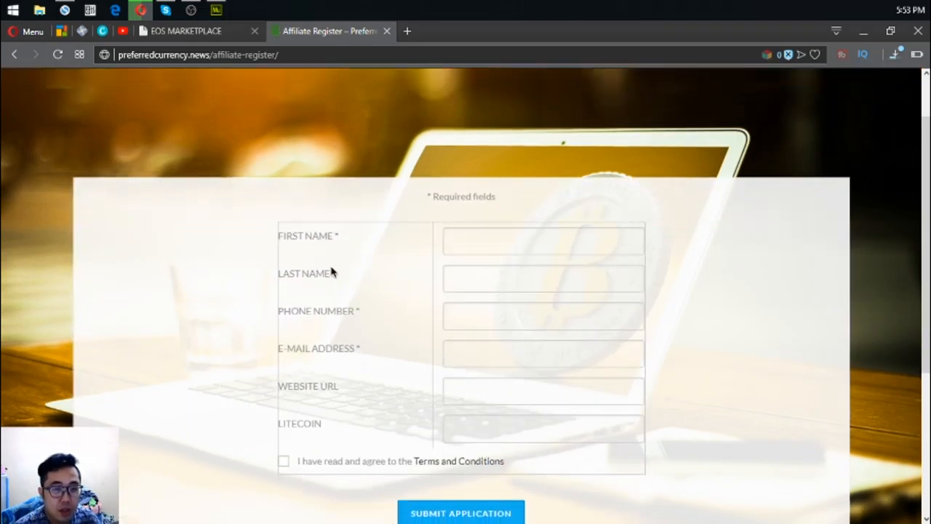
{"action": "mouse_move", "coordinate": [430, 483]}
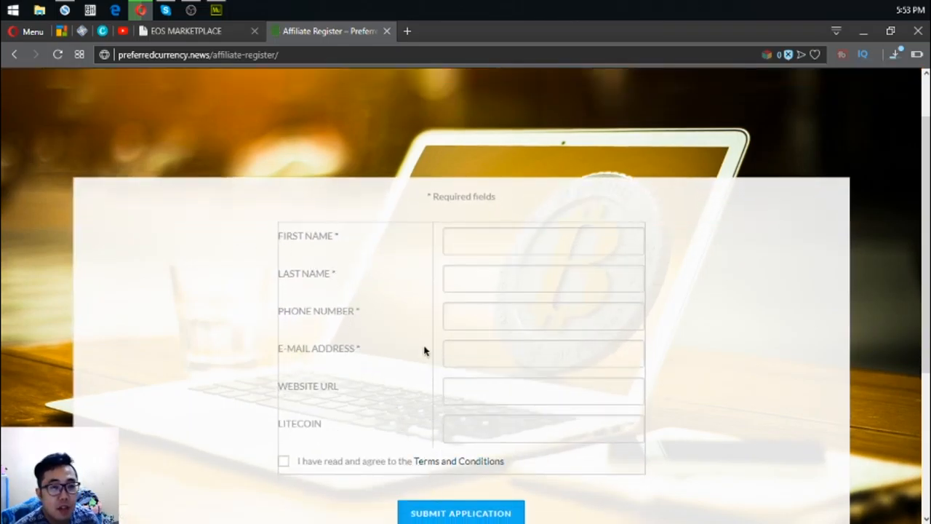
{"action": "mouse_move", "coordinate": [400, 314]}
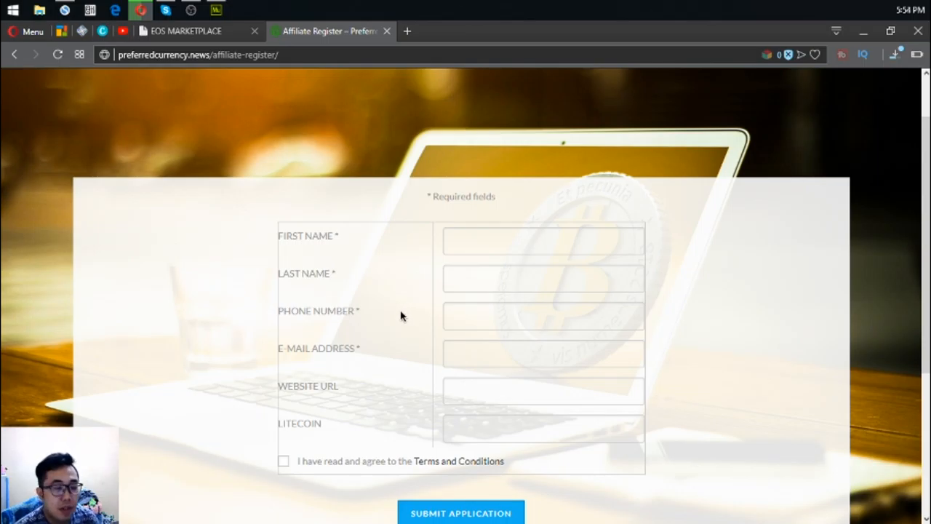
{"action": "mouse_move", "coordinate": [266, 118]}
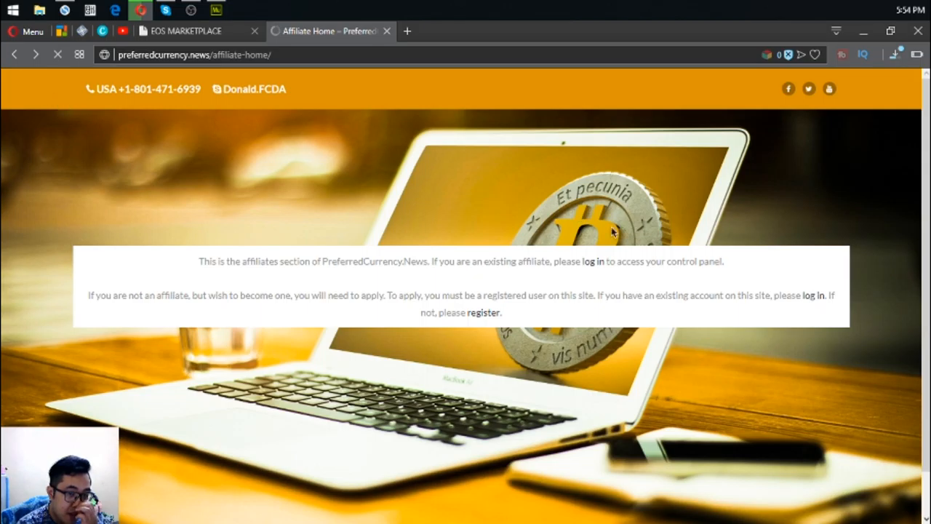
{"action": "mouse_move", "coordinate": [303, 335]}
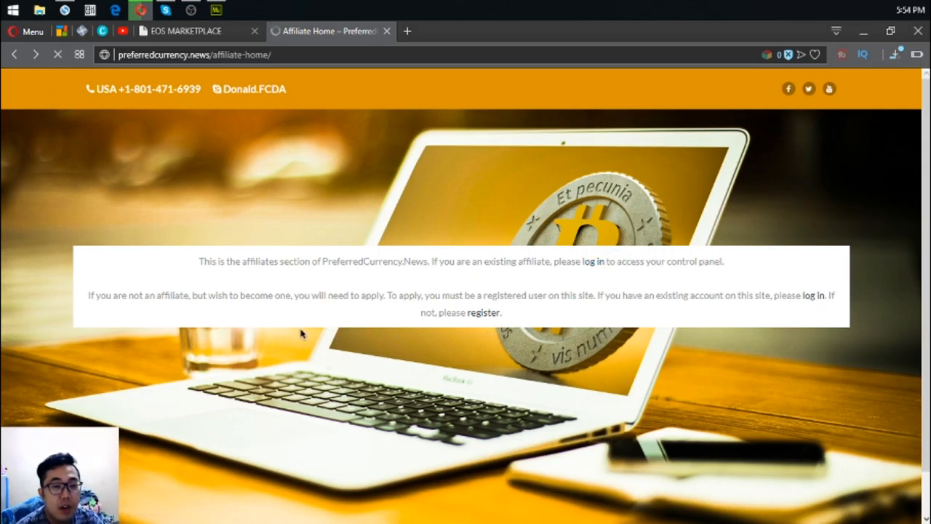
Step: View the affiliate login page, return to the affiliate home, and switch back to the EOSmarketplace.news sheet
{"action": "left_click", "coordinate": [593, 262]}
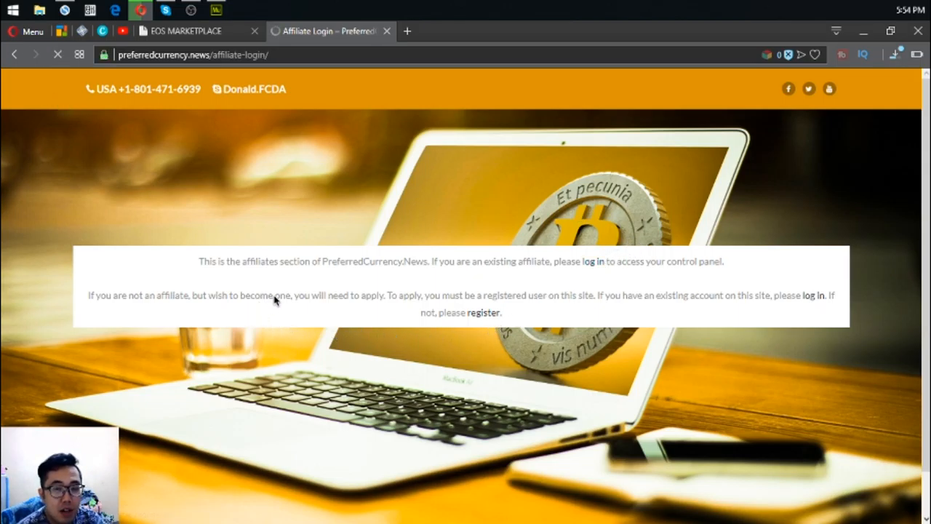
{"action": "left_click", "coordinate": [593, 261]}
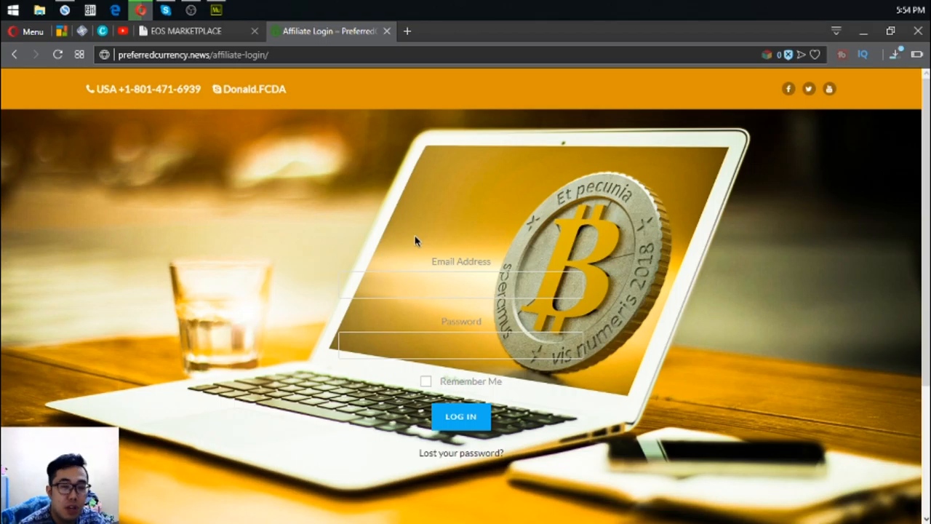
{"action": "mouse_move", "coordinate": [314, 266]}
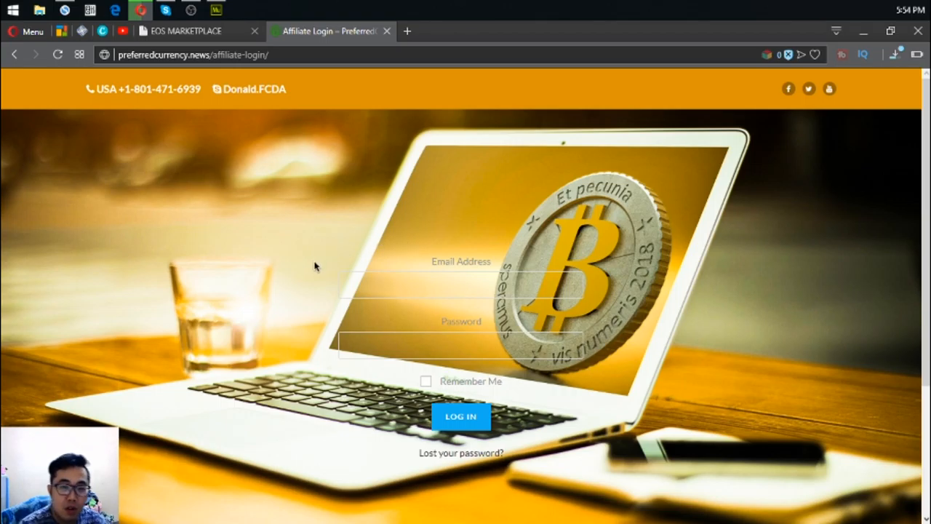
{"action": "mouse_move", "coordinate": [98, 248]}
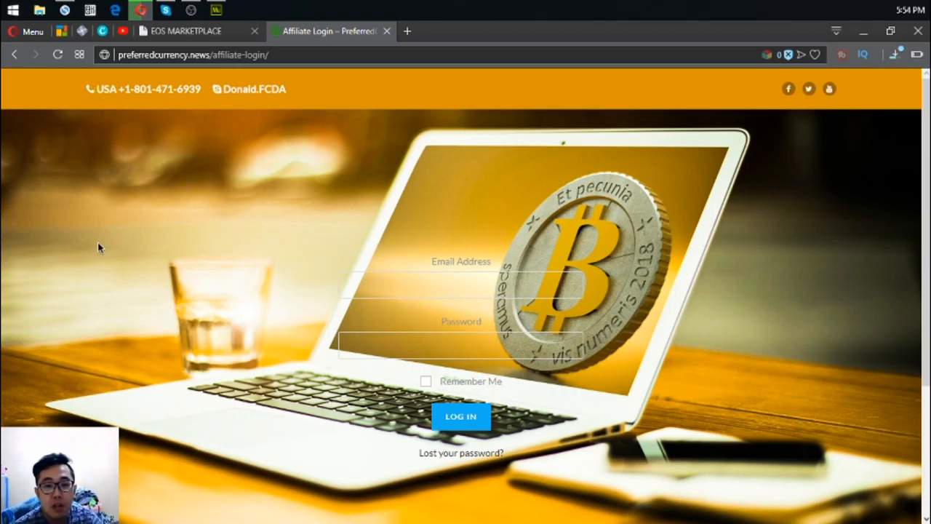
{"action": "mouse_move", "coordinate": [16, 55]}
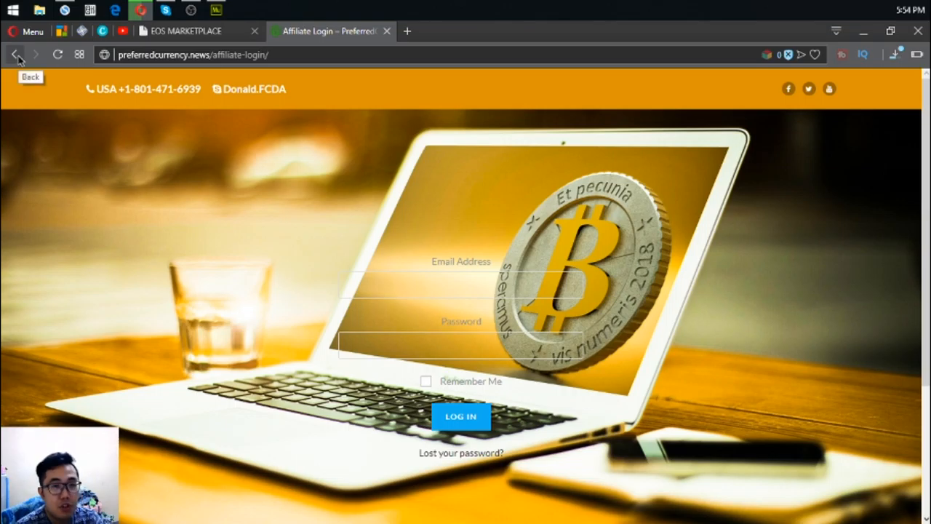
{"action": "left_click", "coordinate": [16, 55]}
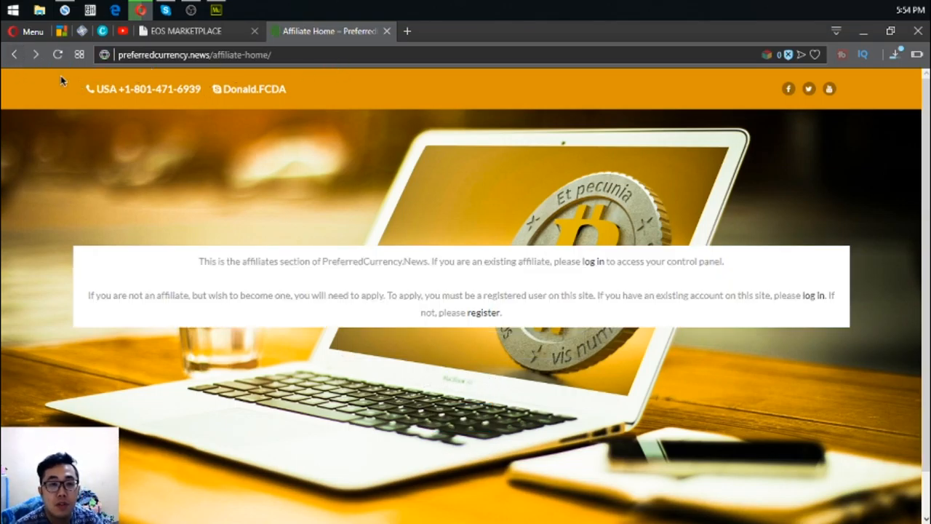
{"action": "left_click", "coordinate": [186, 31]}
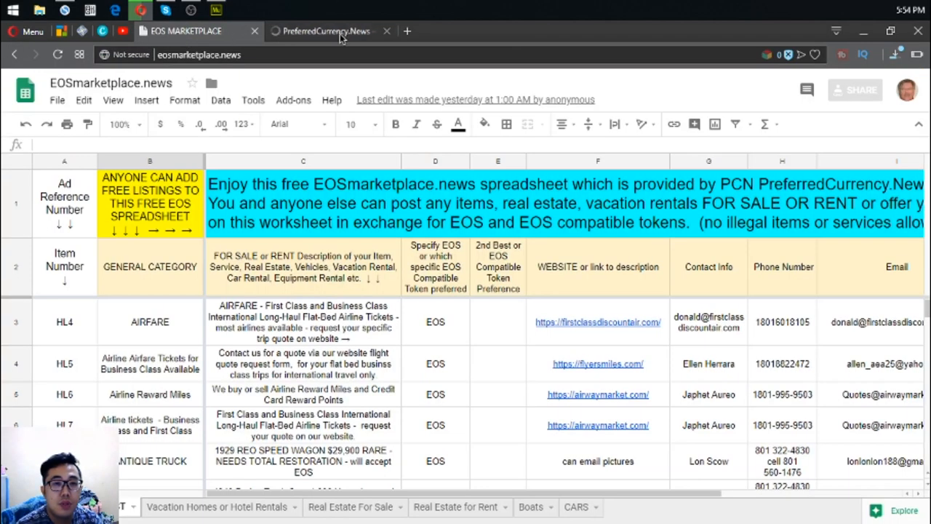
{"action": "mouse_move", "coordinate": [364, 334]}
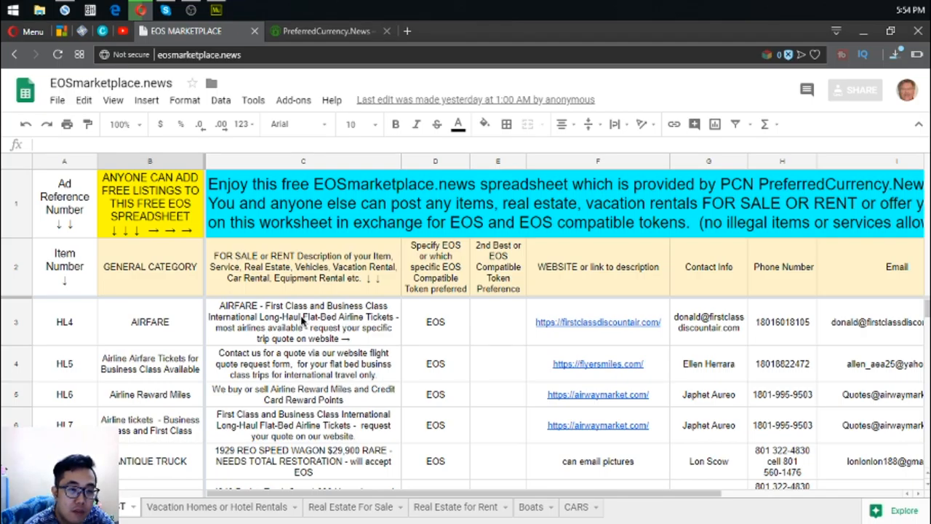
{"action": "mouse_move", "coordinate": [303, 323]}
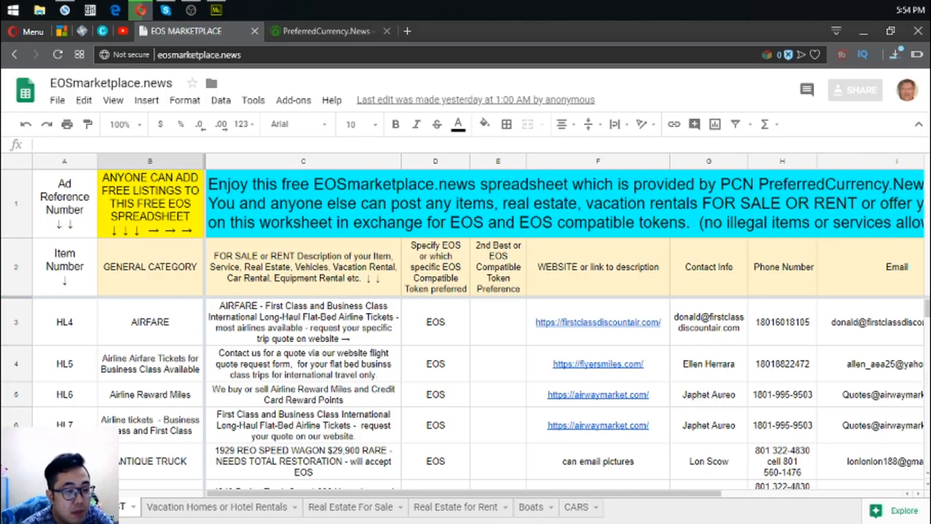